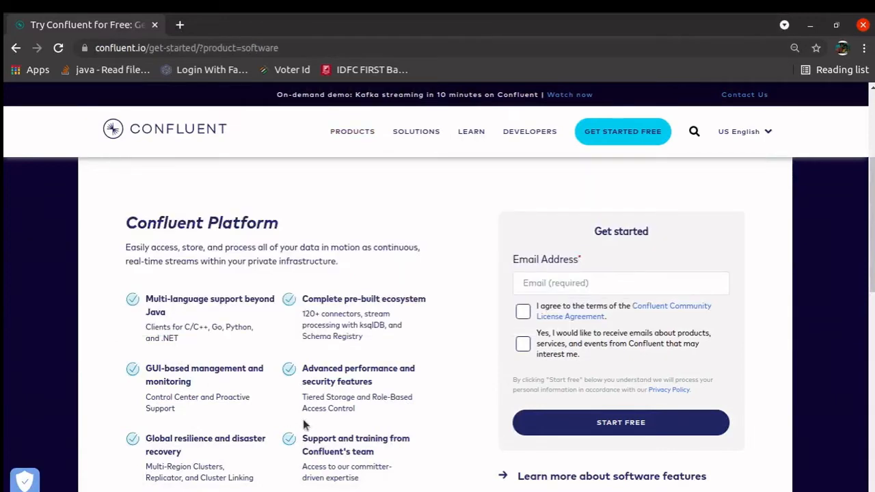
pyautogui.moveTo(468, 395)
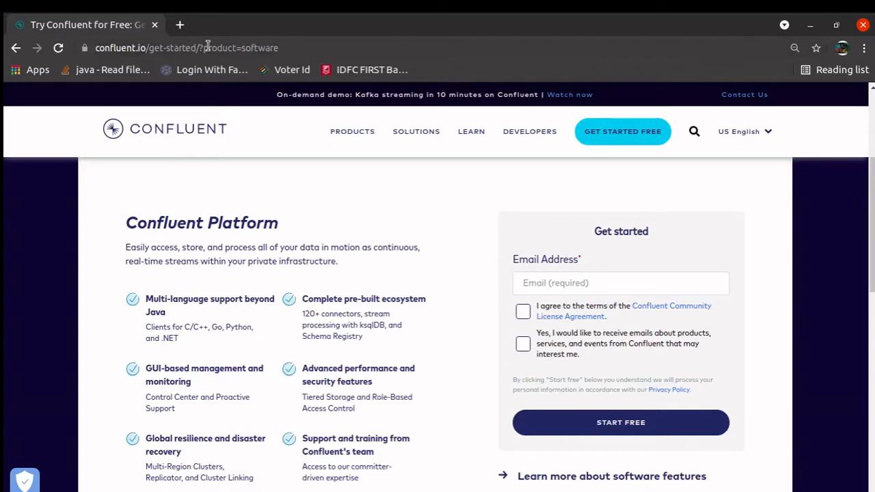
# - Enter the saved email address (autofilled from 'ajit') and submit the START FREE sign-up form
pyautogui.click(621, 283)
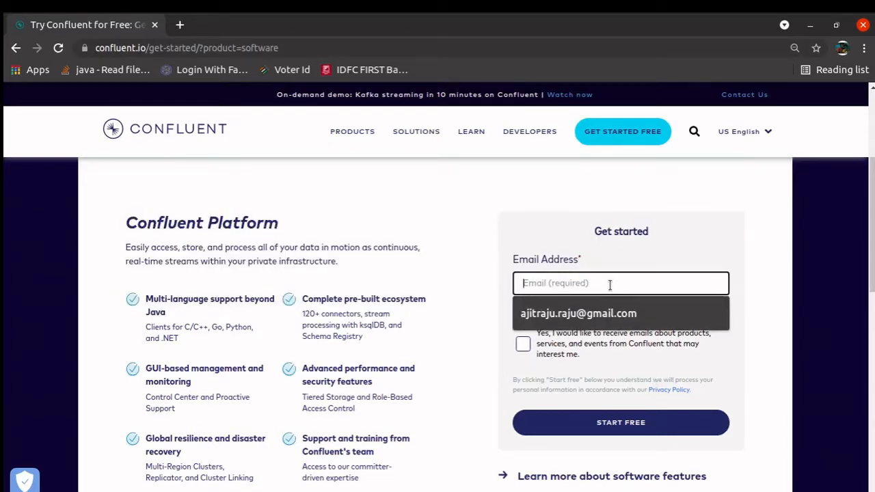
pyautogui.write('ajit')
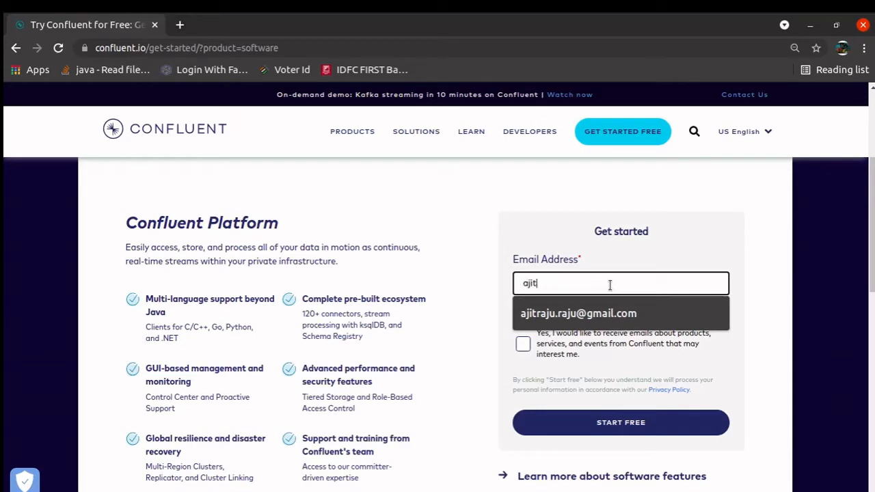
pyautogui.click(578, 313)
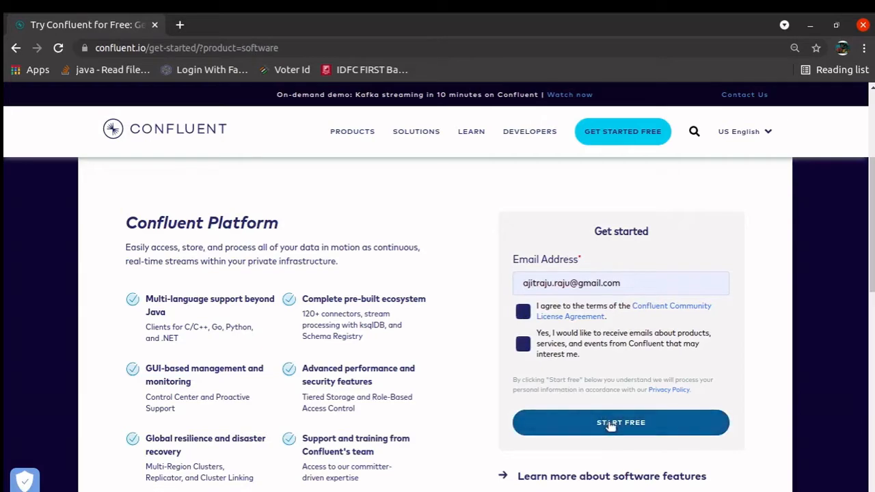
pyautogui.click(620, 422)
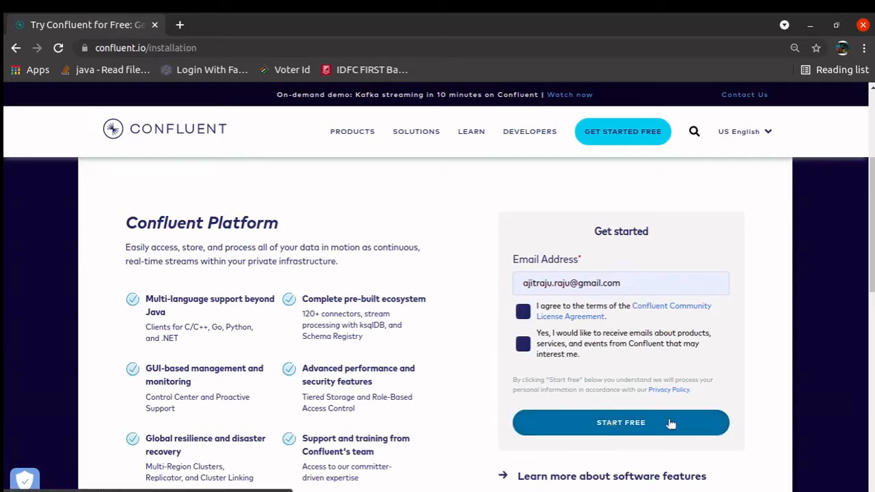
# - Open the ZIP archive's Installation Guide and scroll to its curl download commands
pyautogui.click(620, 421)
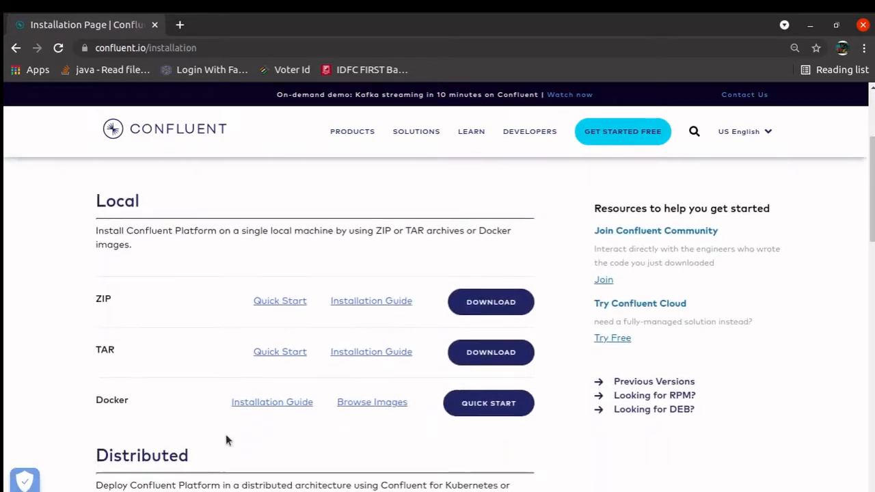
pyautogui.scroll(-3)
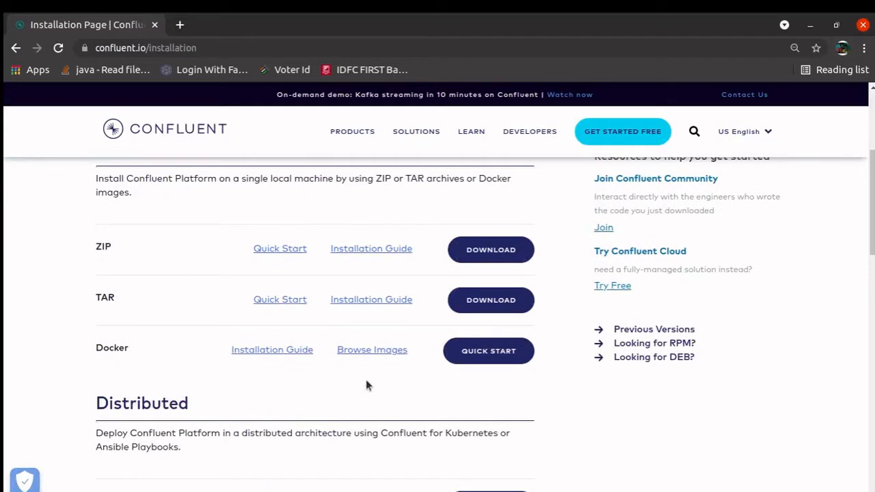
pyautogui.moveTo(220, 380)
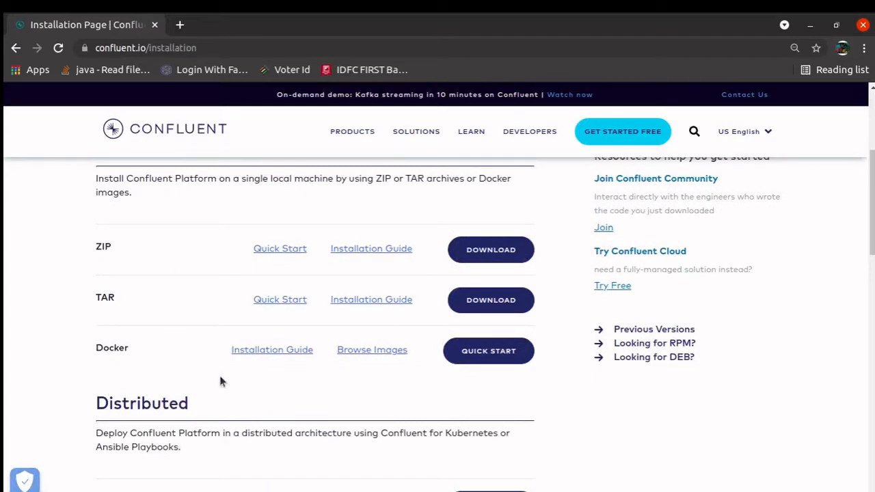
pyautogui.moveTo(138, 303)
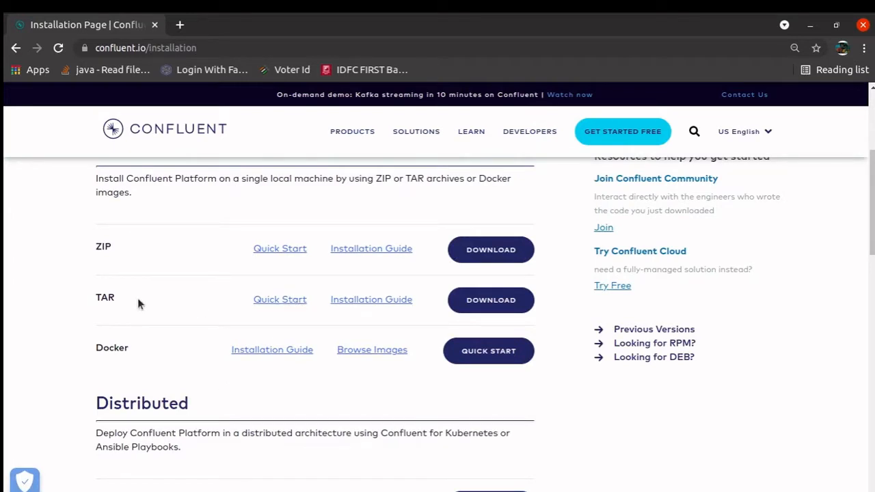
pyautogui.moveTo(98, 299)
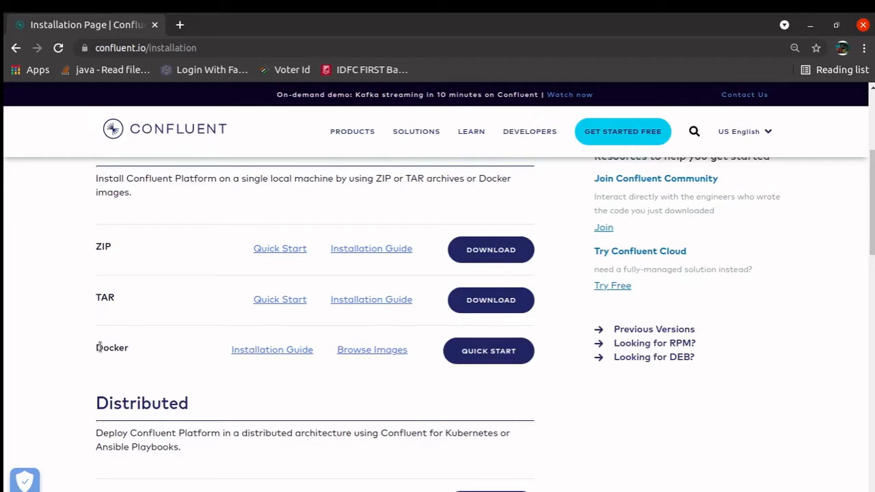
pyautogui.moveTo(115, 363)
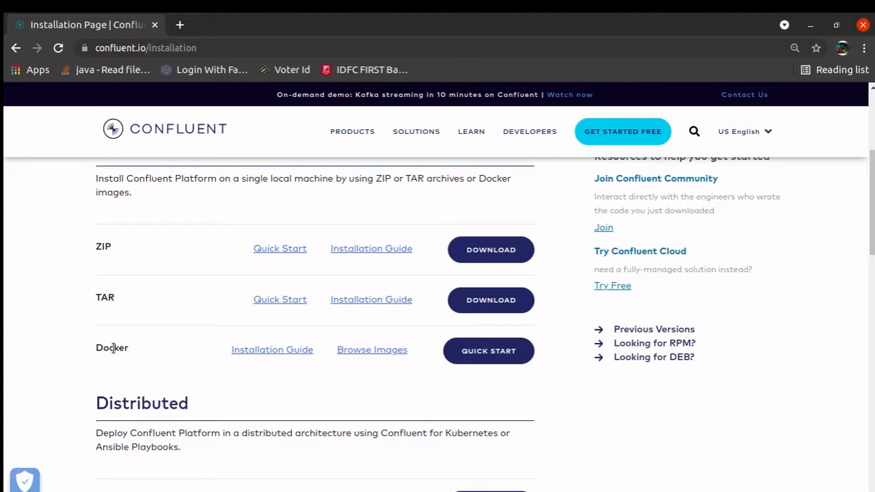
pyautogui.moveTo(366, 231)
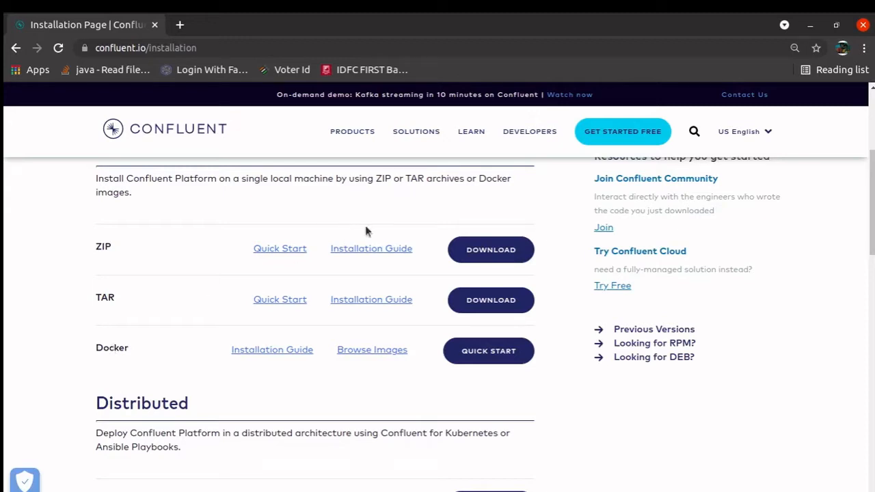
pyautogui.moveTo(371, 252)
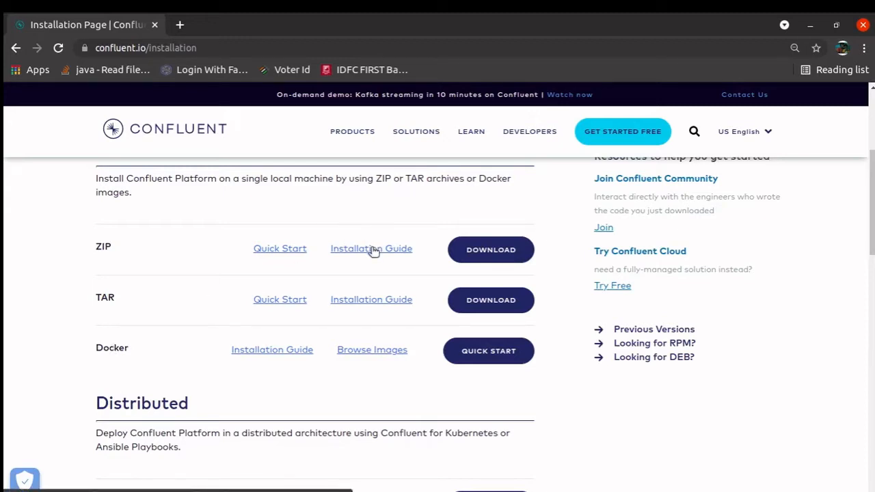
pyautogui.click(371, 249)
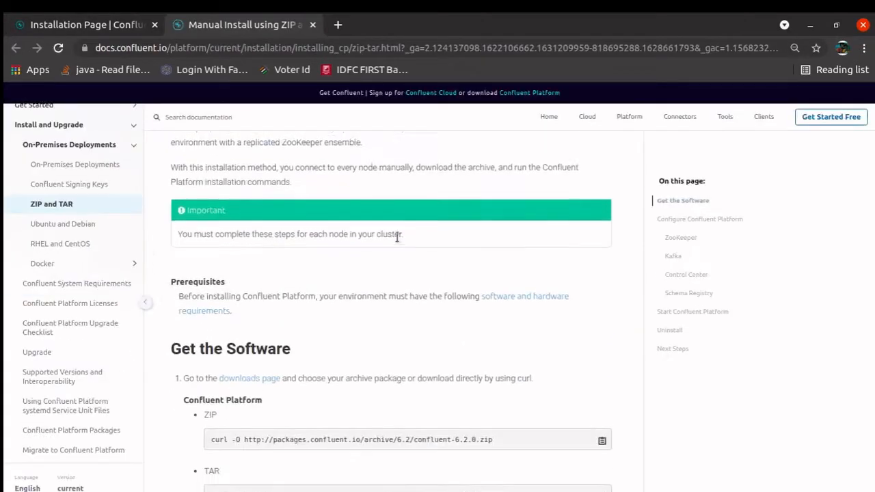
pyautogui.scroll(-3)
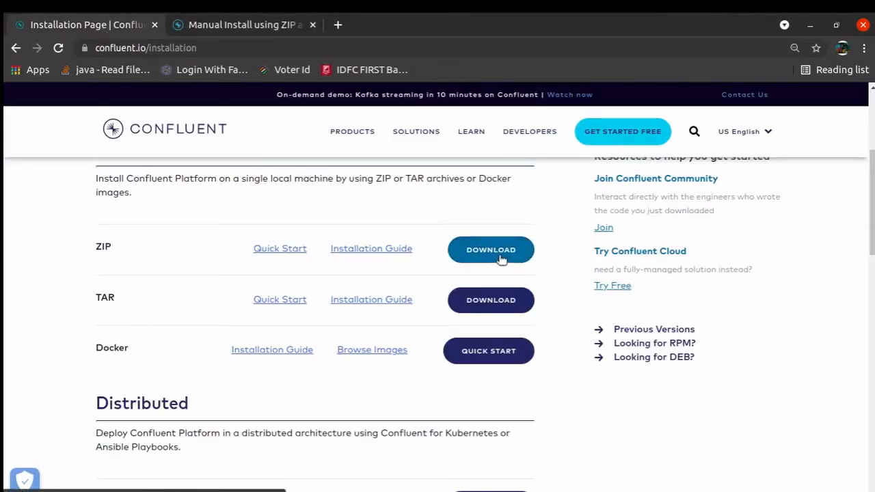
pyautogui.click(243, 24)
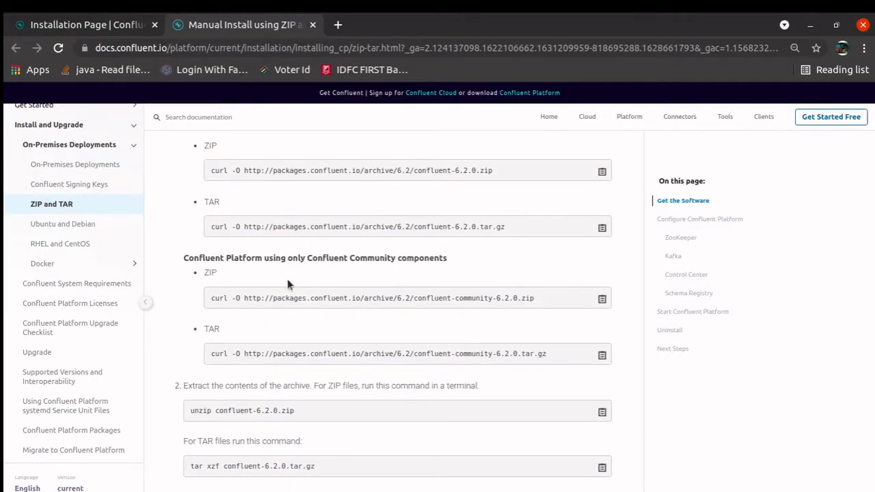
pyautogui.moveTo(304, 250)
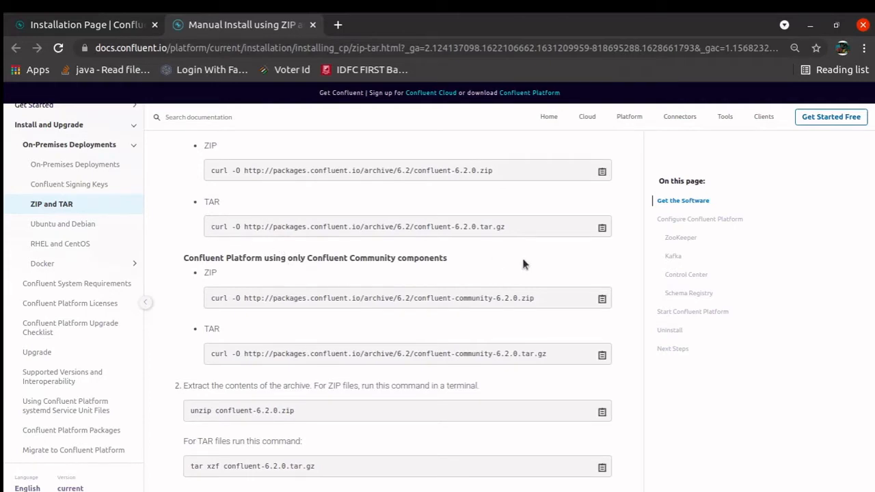
pyautogui.moveTo(335, 312)
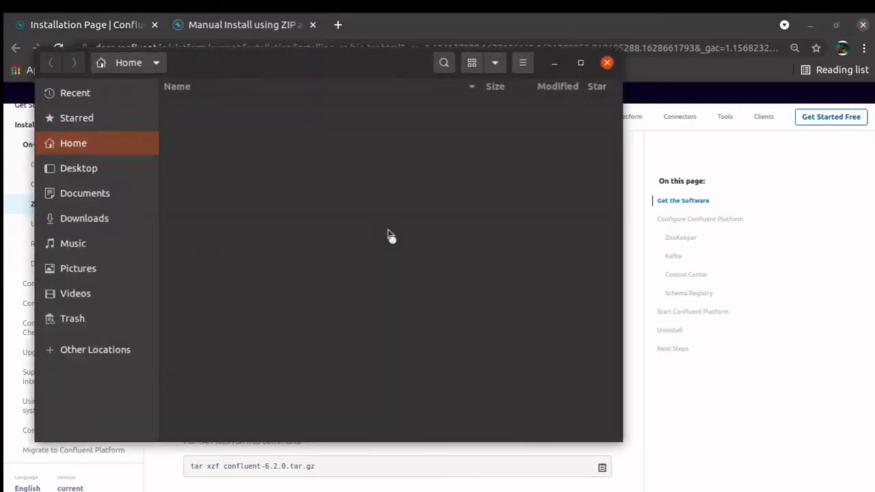
# - Go to Downloads, search 'con', and open the extracted confluent-6.2.0 folder
pyautogui.click(83, 218)
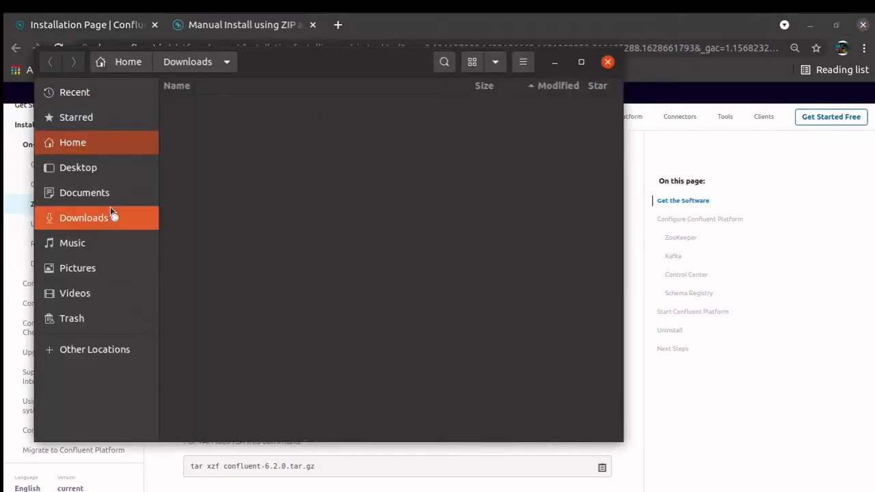
pyautogui.click(83, 217)
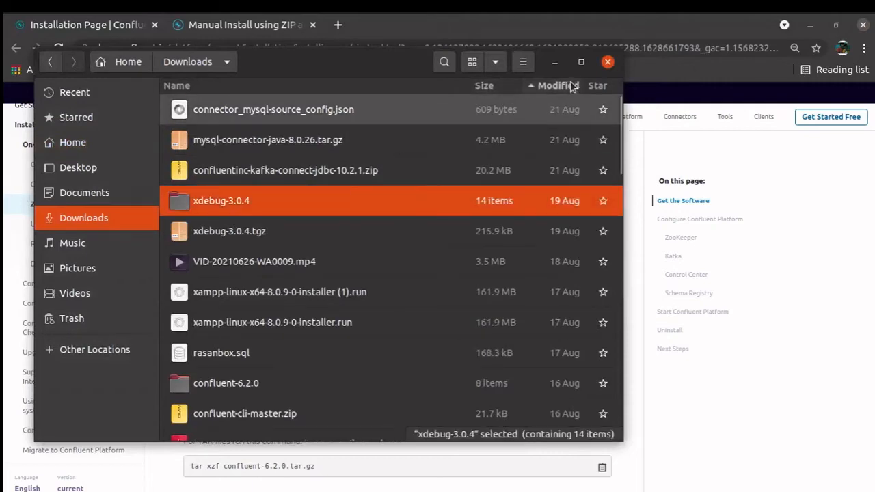
pyautogui.write('con')
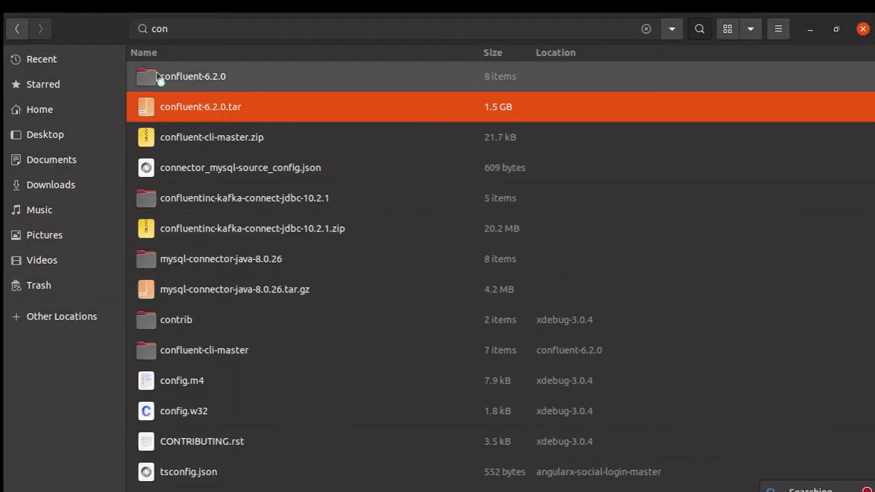
pyautogui.doubleClick(191, 76)
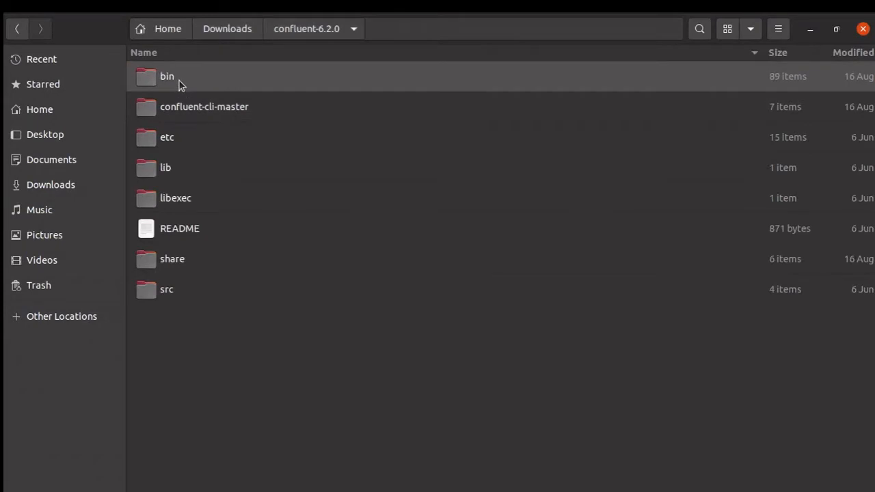
pyautogui.click(166, 76)
pyautogui.write('ter')
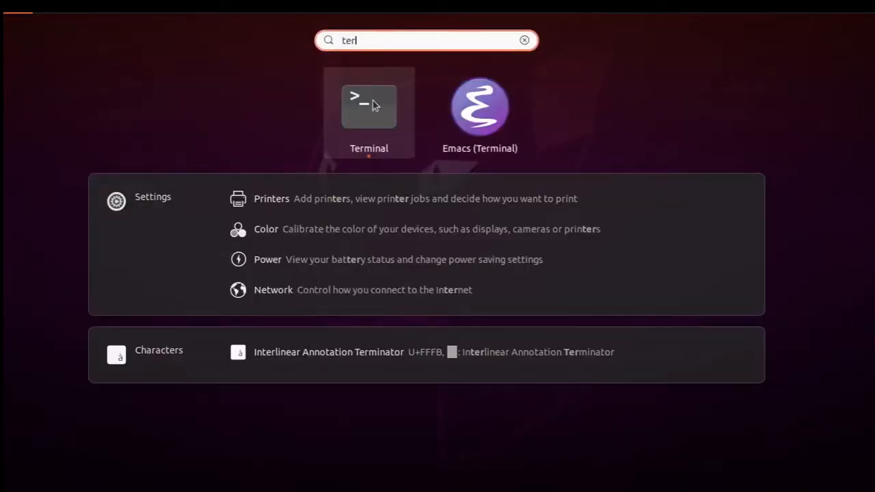
# - Launch a terminal and enter cd Downloads/confluent-6.2.0/bin/ to reach the bin folder
pyautogui.click(369, 109)
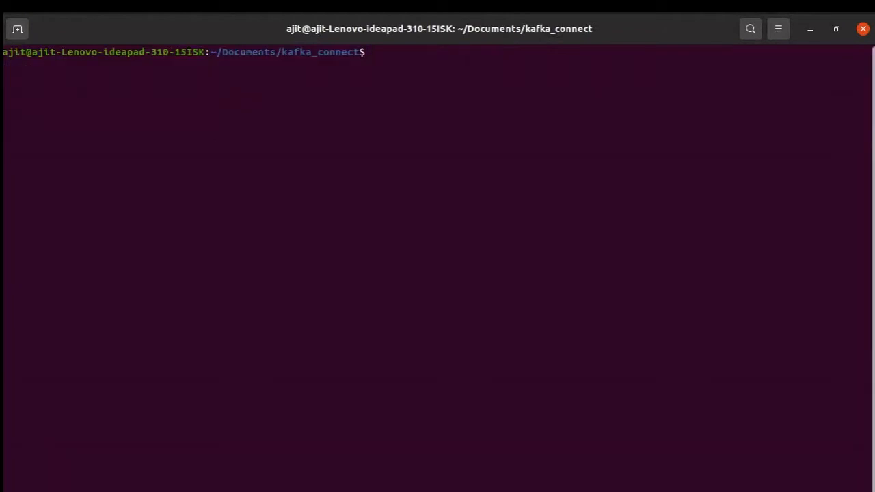
pyautogui.write('cd .')
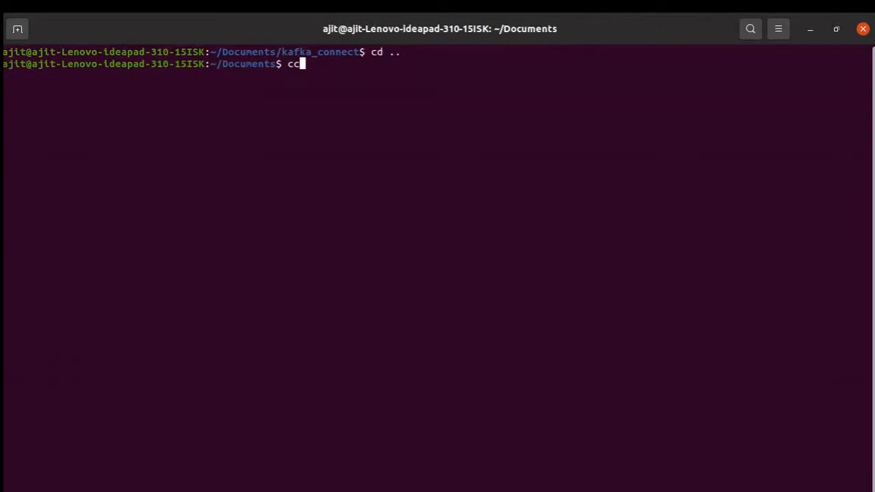
pyautogui.write('..')
pyautogui.write('cd D')
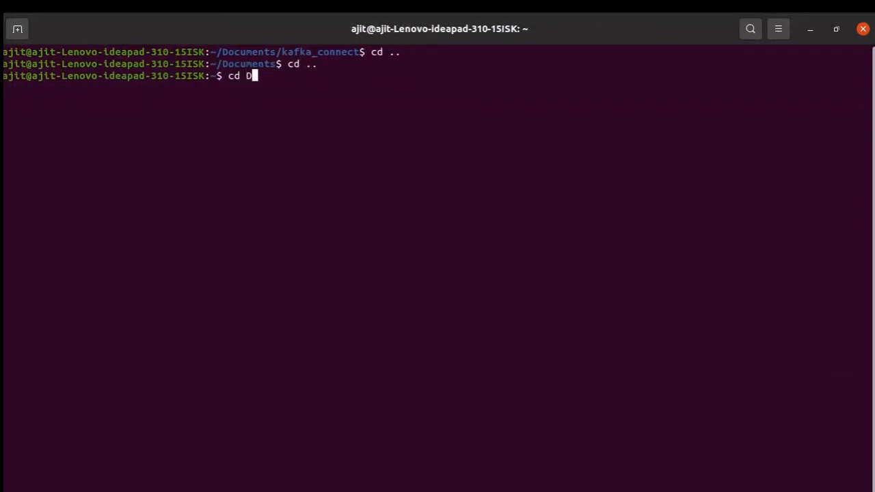
pyautogui.write('o')
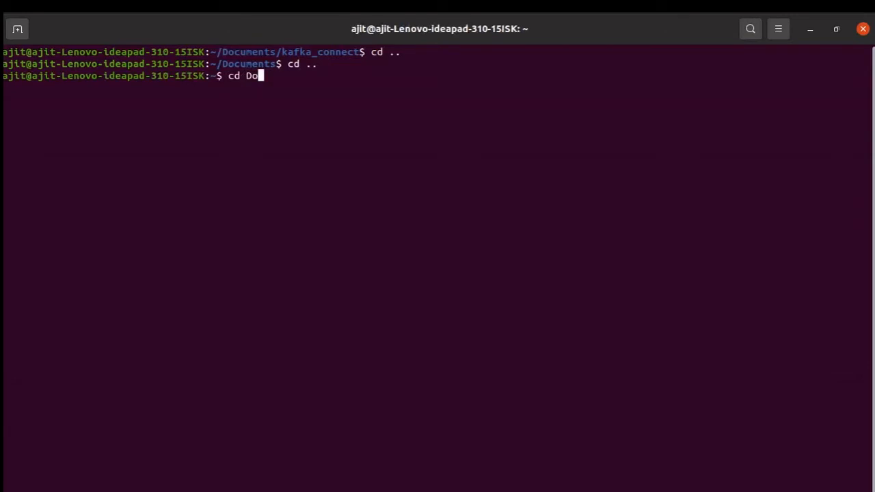
pyautogui.write('wnloads/')
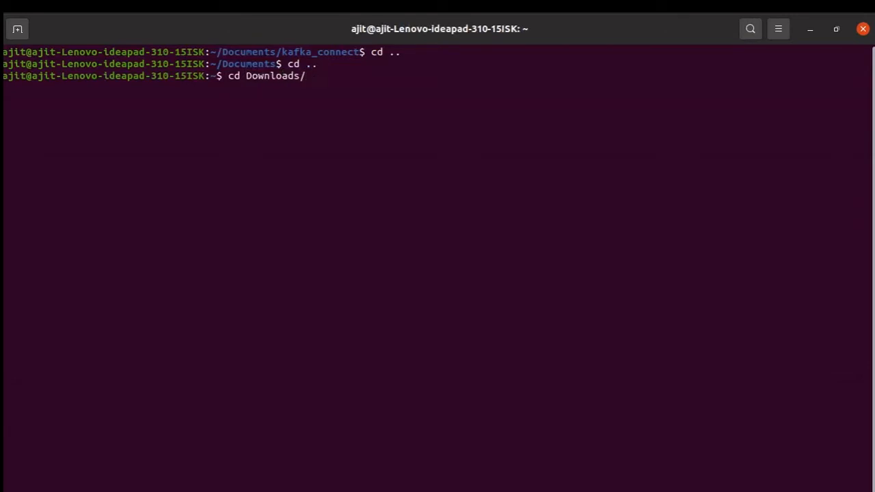
pyautogui.write('confluent')
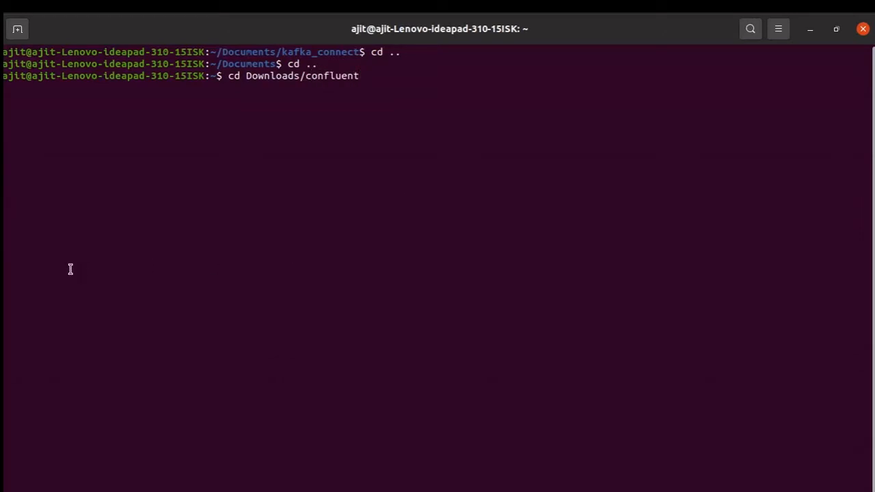
pyautogui.moveTo(284, 161)
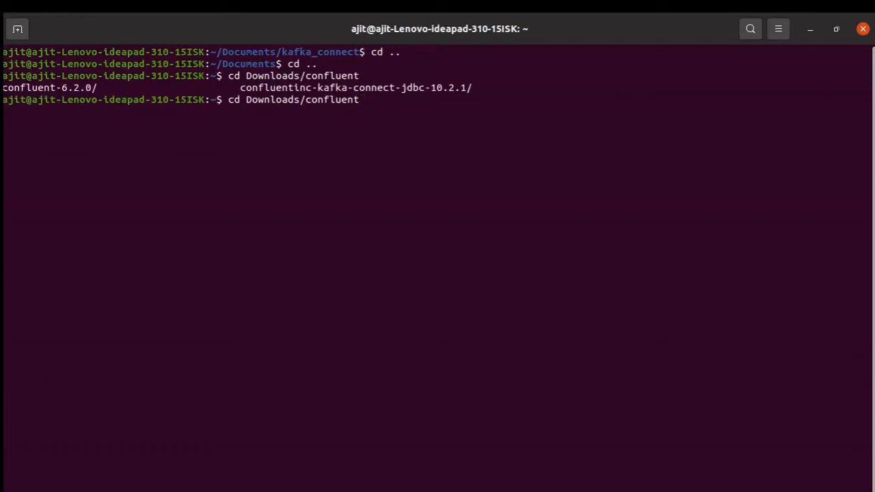
pyautogui.write('-6.2.0/')
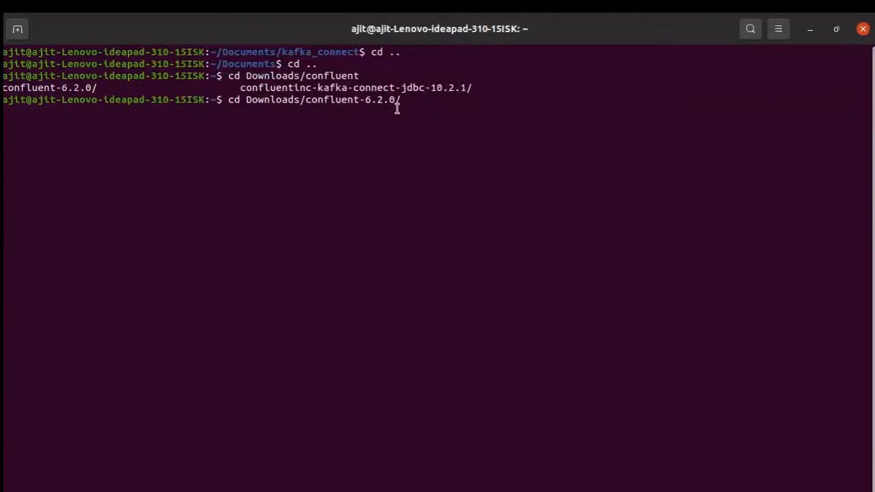
pyautogui.write('bin/')
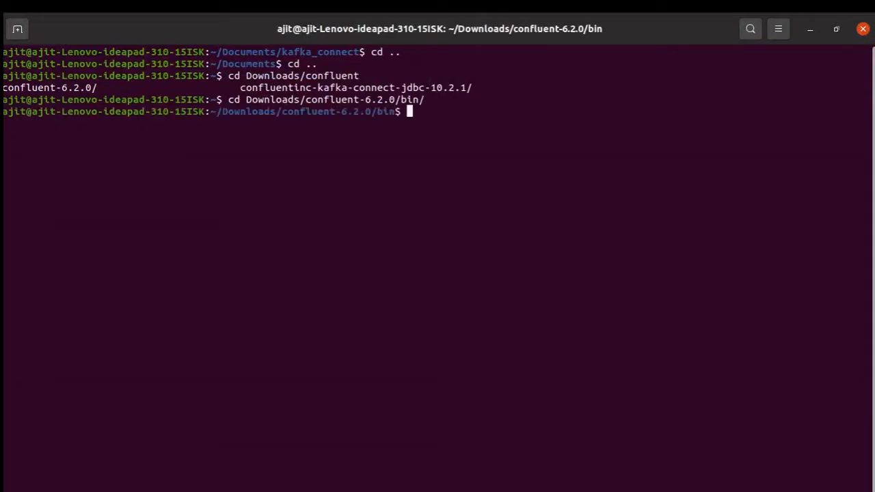
# - Begin entering the ./confluent start command
pyautogui.write('.')
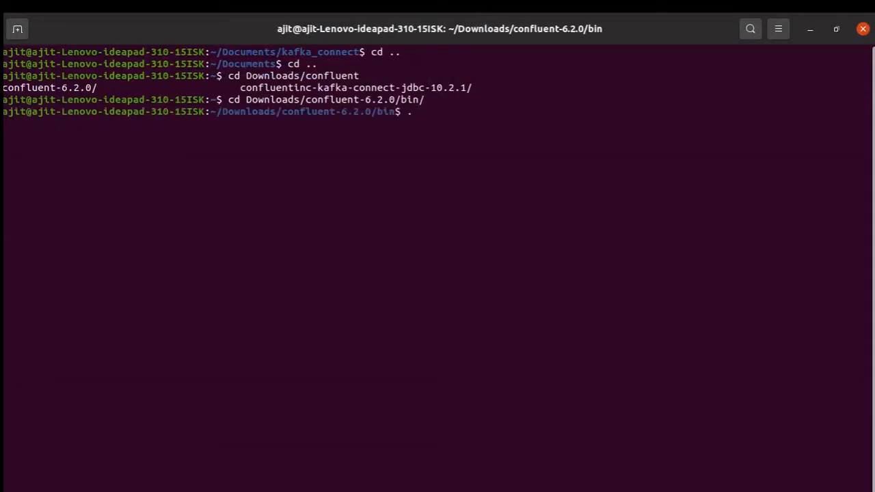
pyautogui.write('/c')
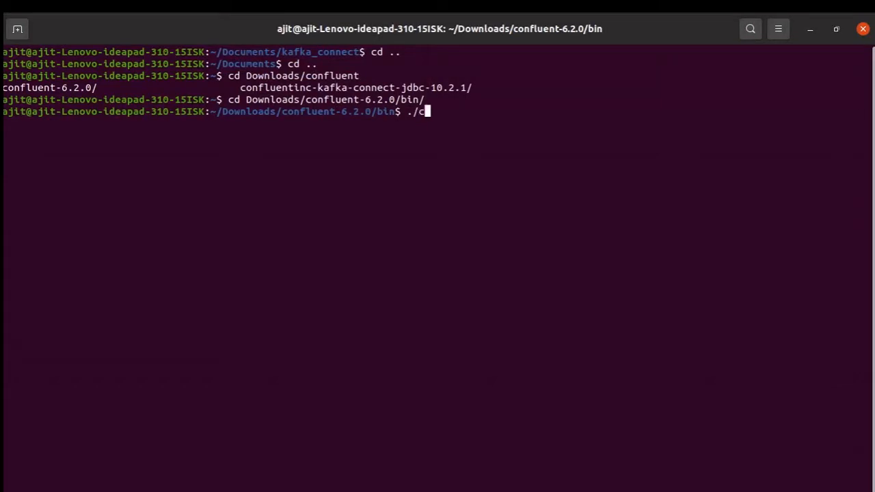
pyautogui.write('onfluent')
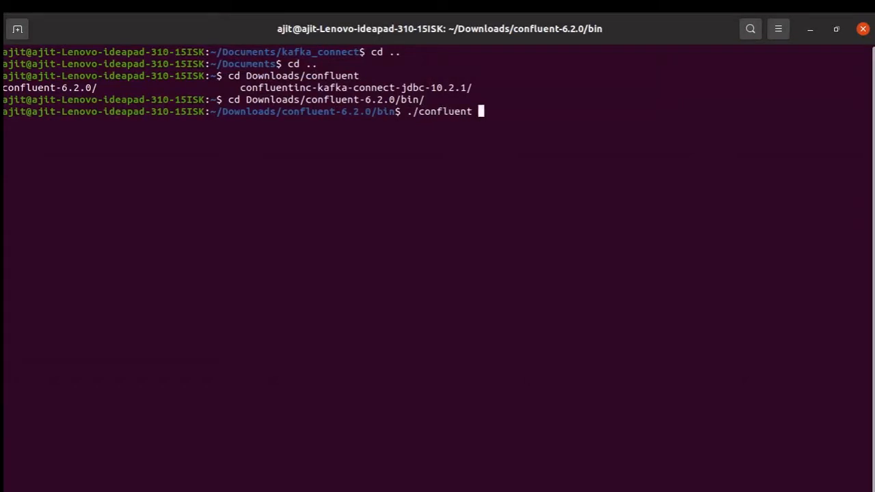
pyautogui.write('sta')
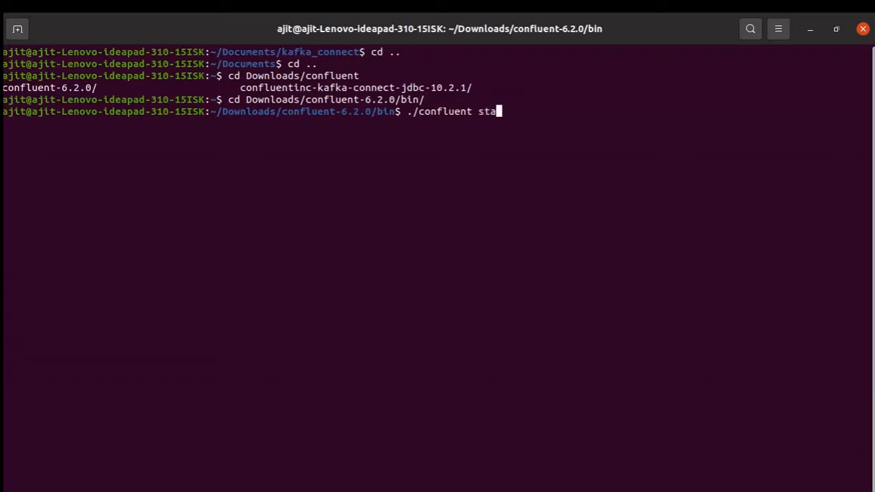
# - Run ./confluent start so zookeeper, kafka, connect and control-center all report [UP]
pyautogui.press('Return')
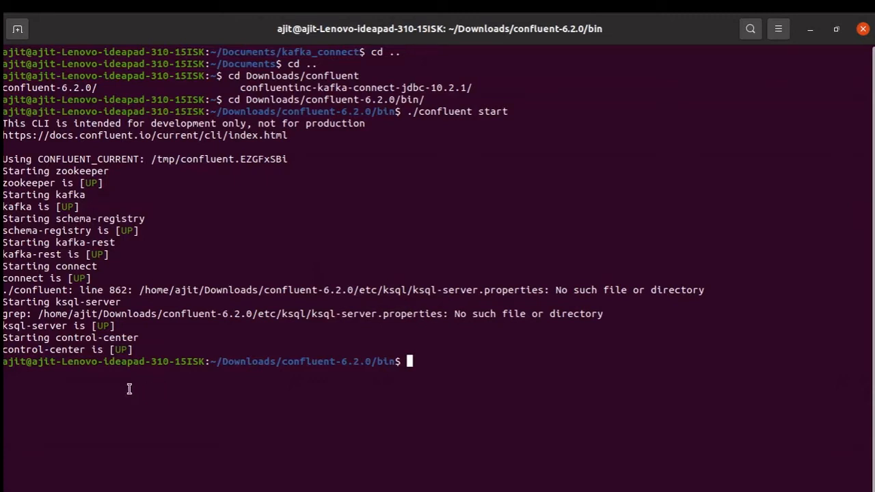
pyautogui.moveTo(21, 348)
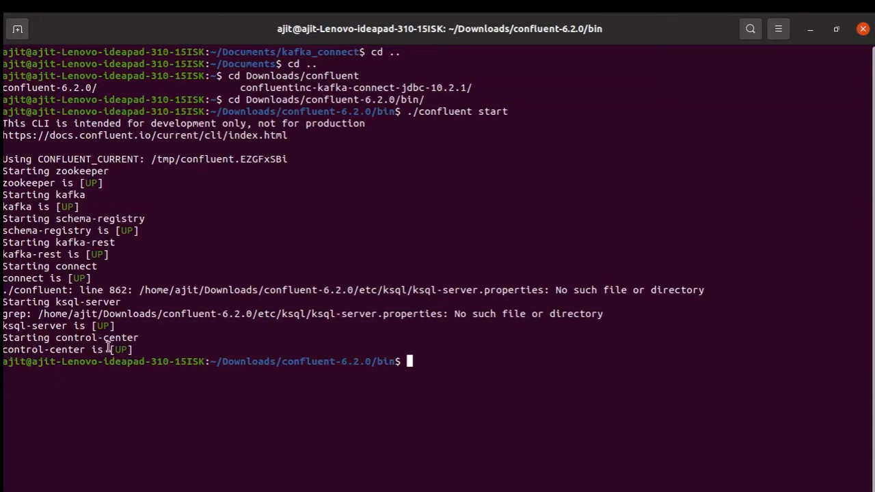
pyautogui.moveTo(18, 290)
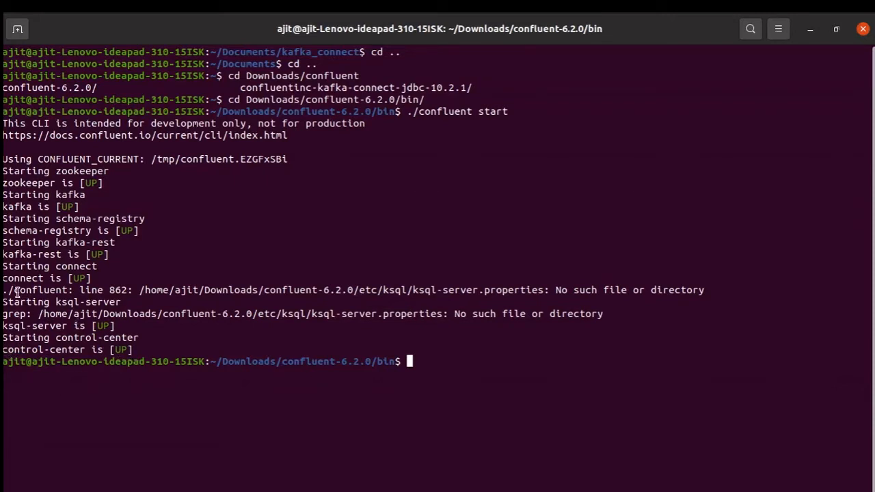
pyautogui.moveTo(545, 328)
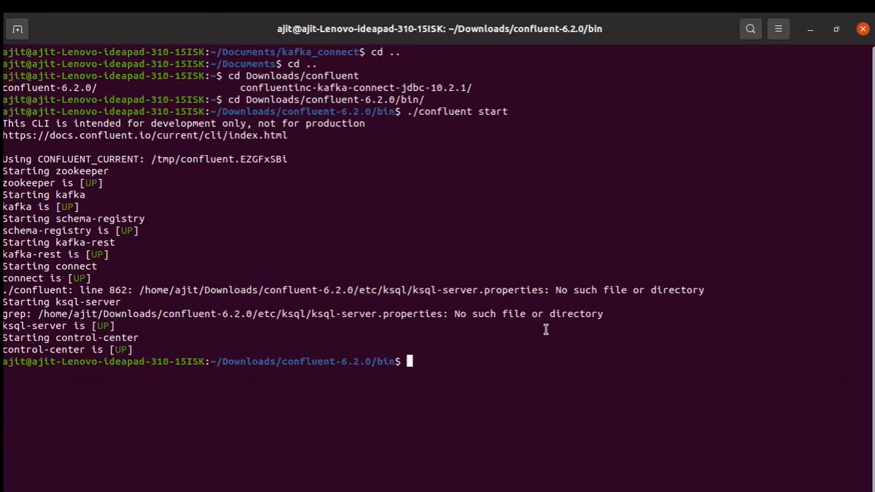
pyautogui.moveTo(483, 302)
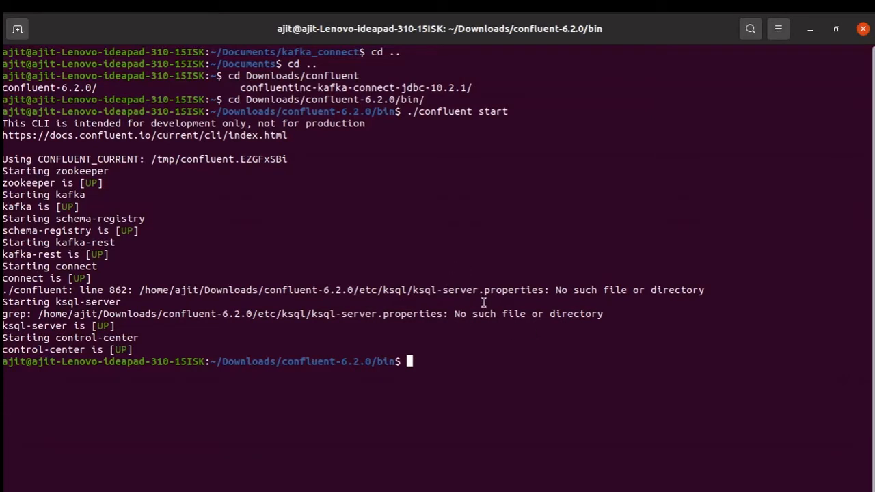
pyautogui.moveTo(555, 289)
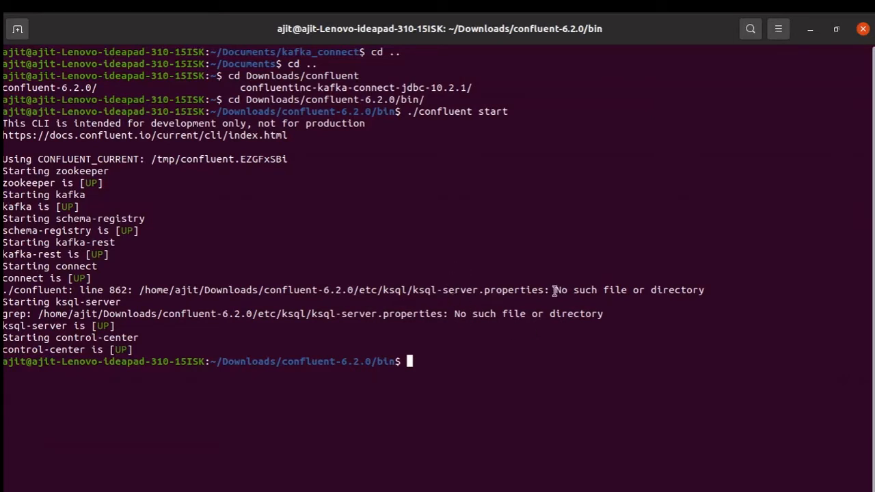
pyautogui.moveTo(212, 315)
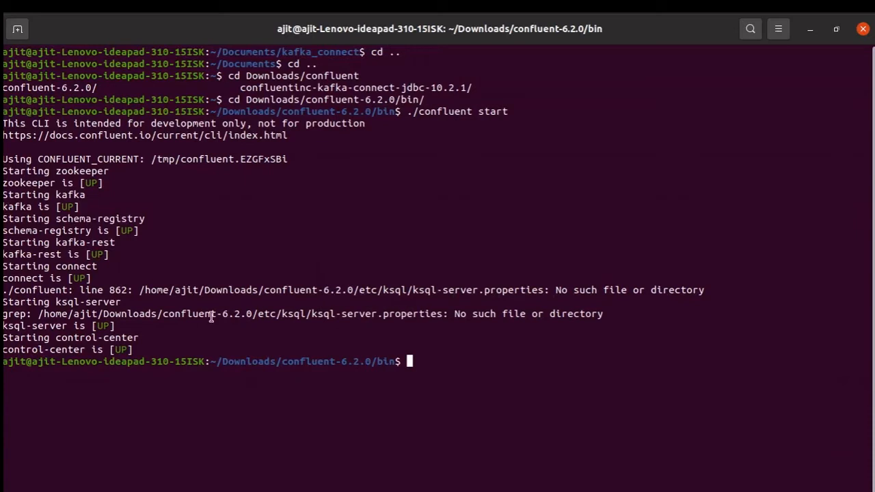
pyautogui.moveTo(20, 354)
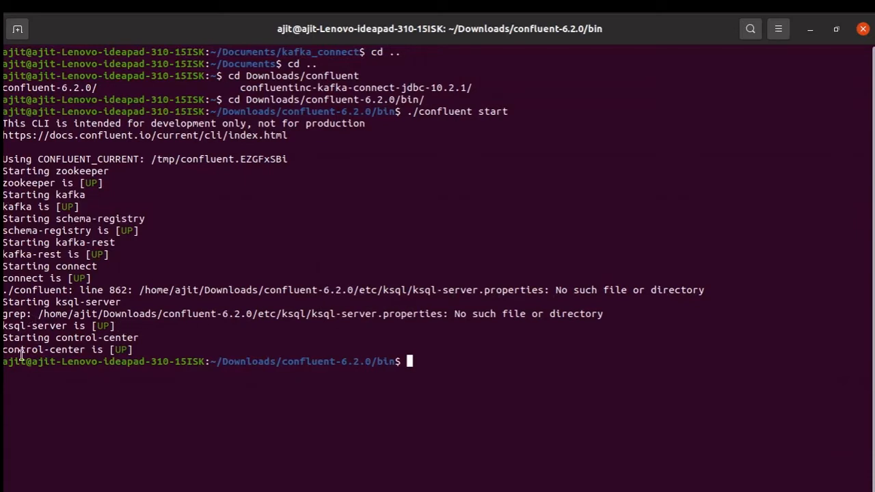
pyautogui.moveTo(79, 368)
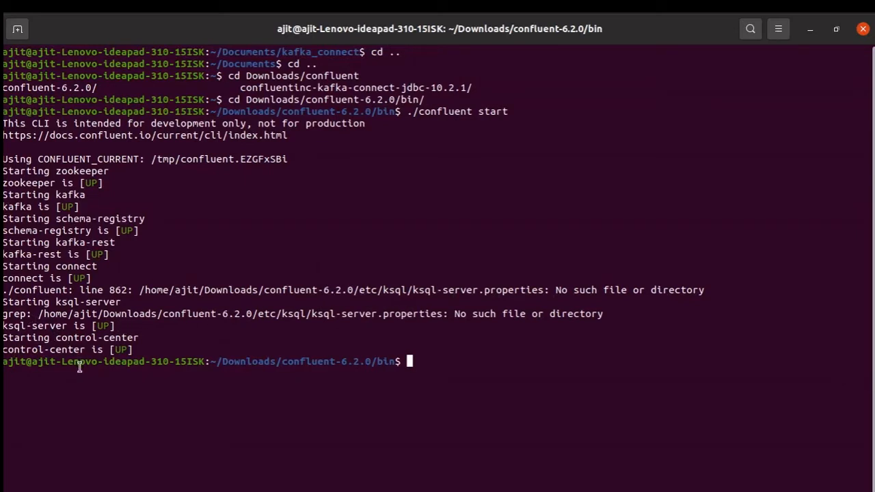
pyautogui.moveTo(426, 206)
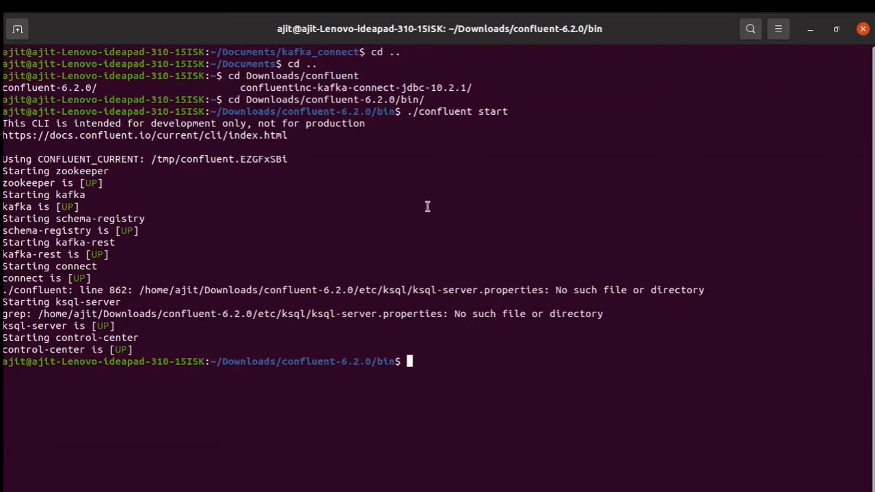
pyautogui.moveTo(447, 184)
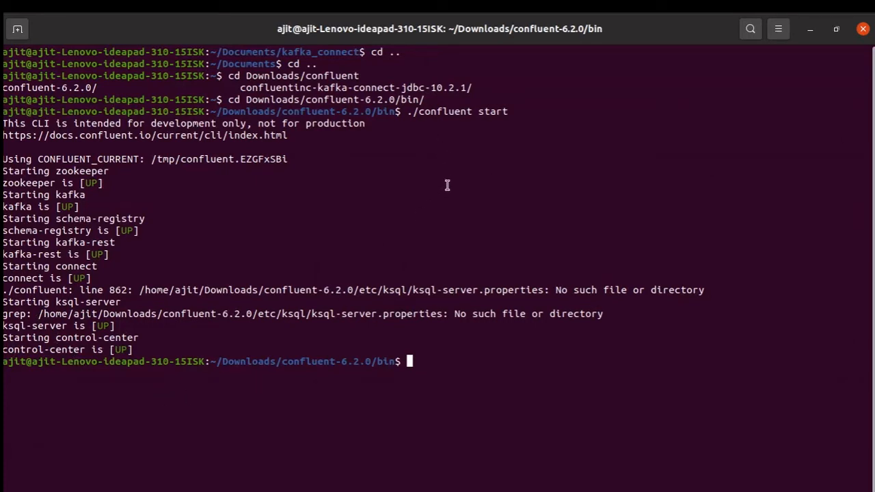
# - Rerun ./confluent start twice to confirm the services are already running
pyautogui.write('./confluent start')
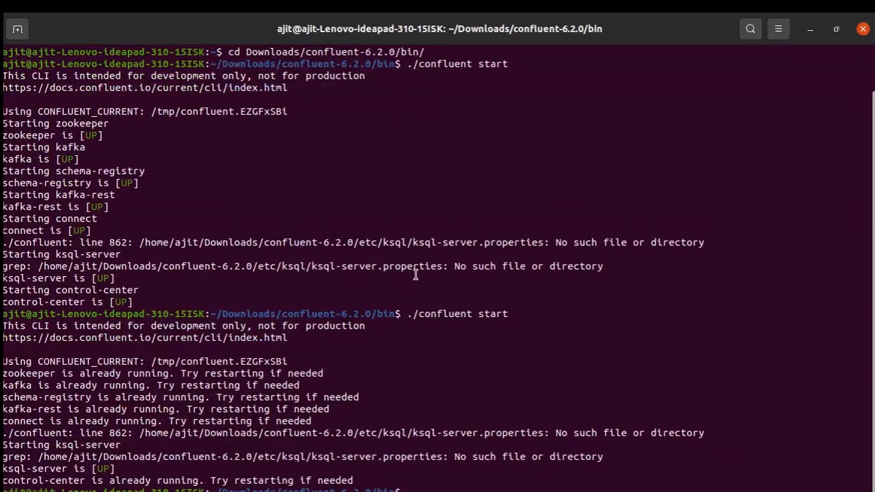
pyautogui.moveTo(41, 481)
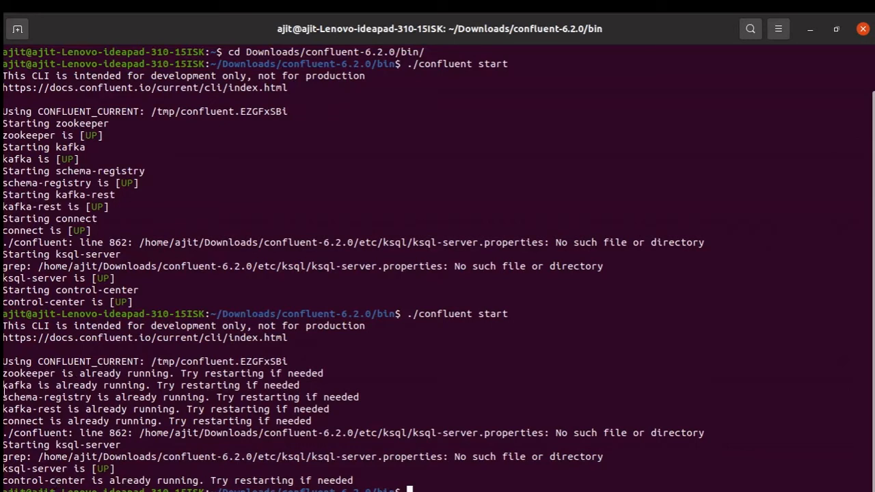
pyautogui.moveTo(59, 268)
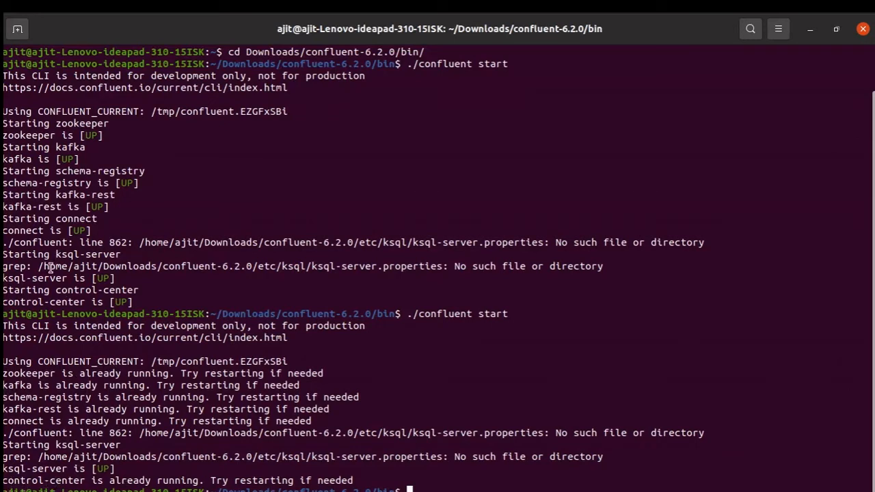
pyautogui.moveTo(65, 473)
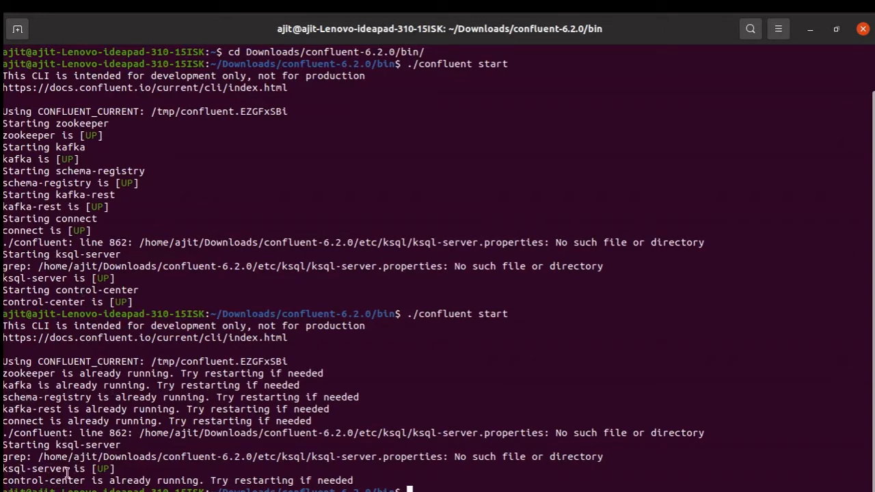
pyautogui.write('./confluent start')
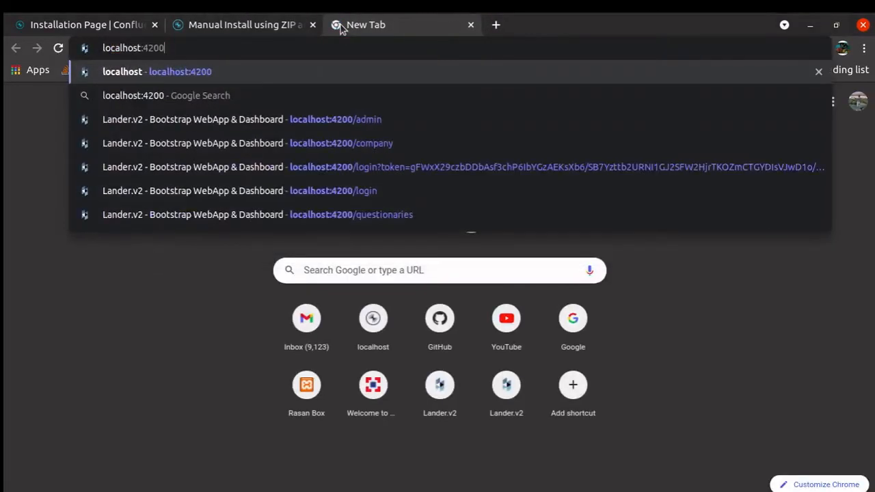
# - Load localhost:9021 in a new tab, which reports the site can't be reached
pyautogui.write('localhost:90')
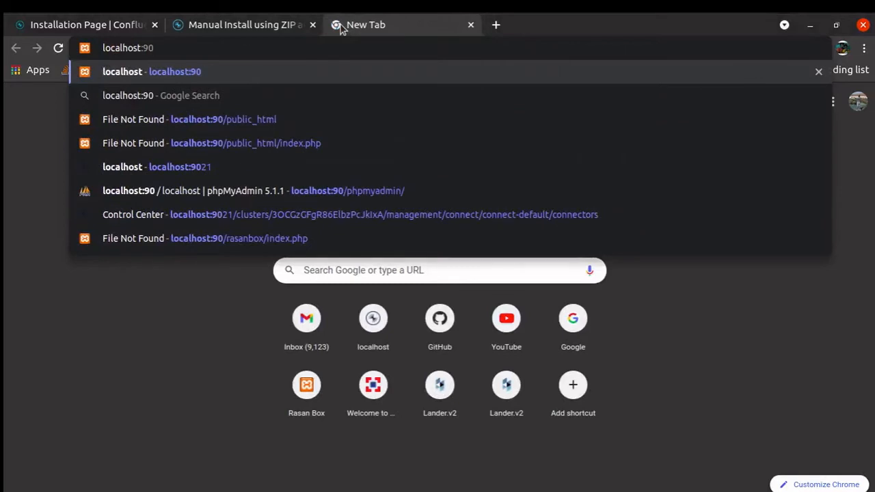
pyautogui.click(155, 167)
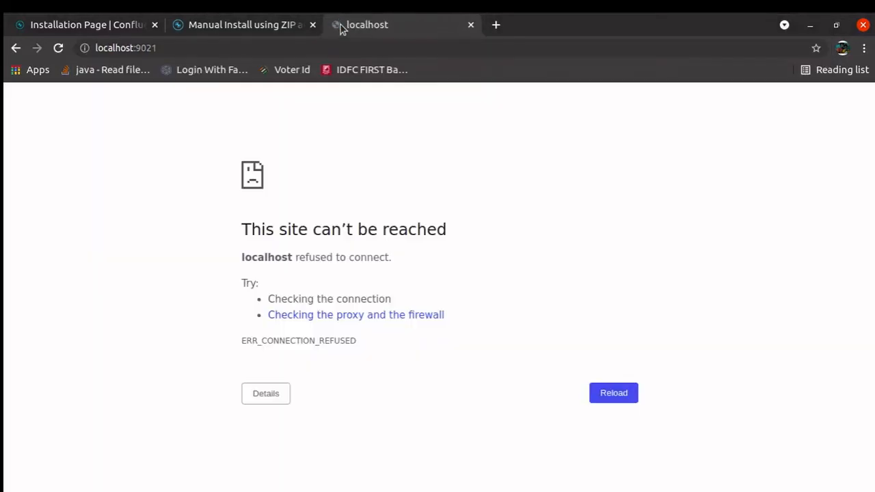
pyautogui.moveTo(463, 399)
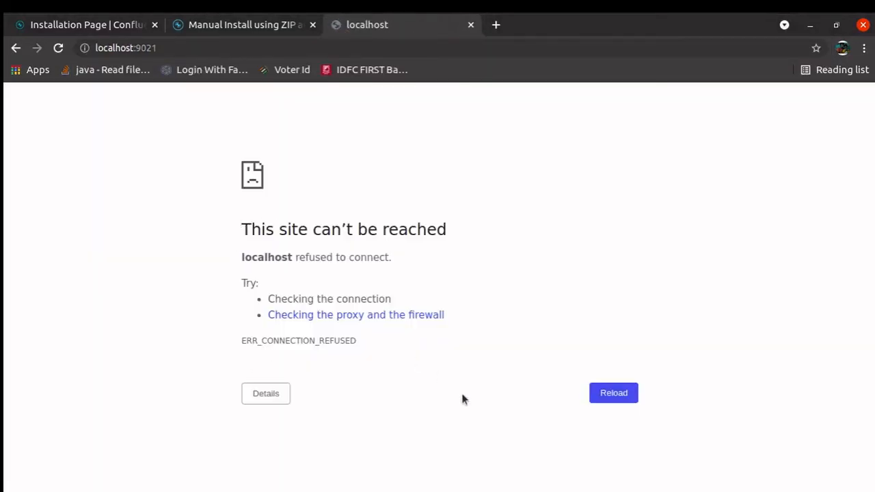
pyautogui.moveTo(221, 240)
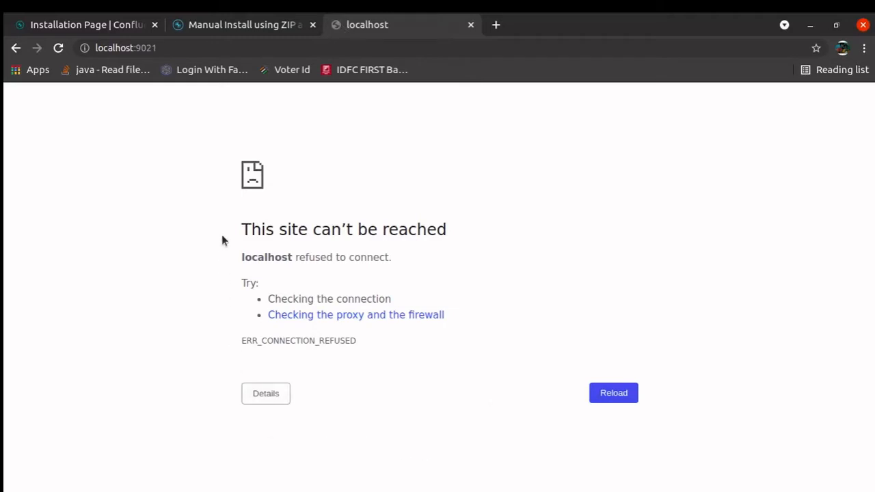
pyautogui.moveTo(241, 134)
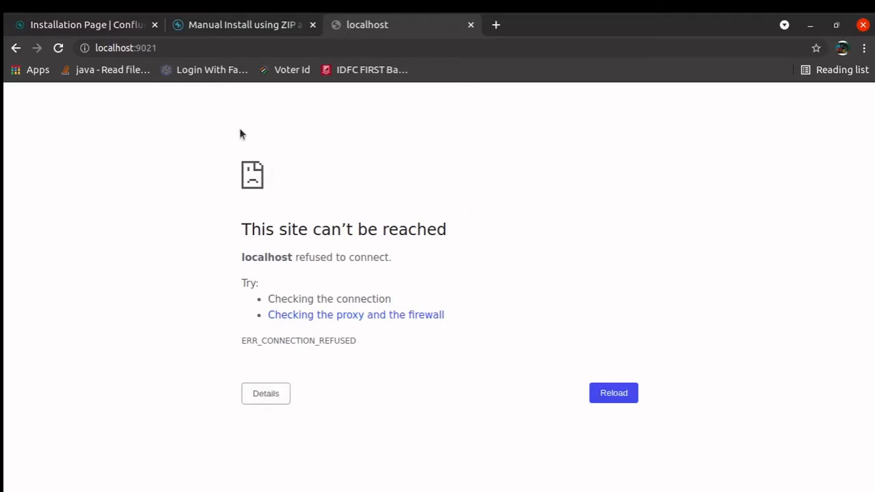
pyautogui.moveTo(588, 363)
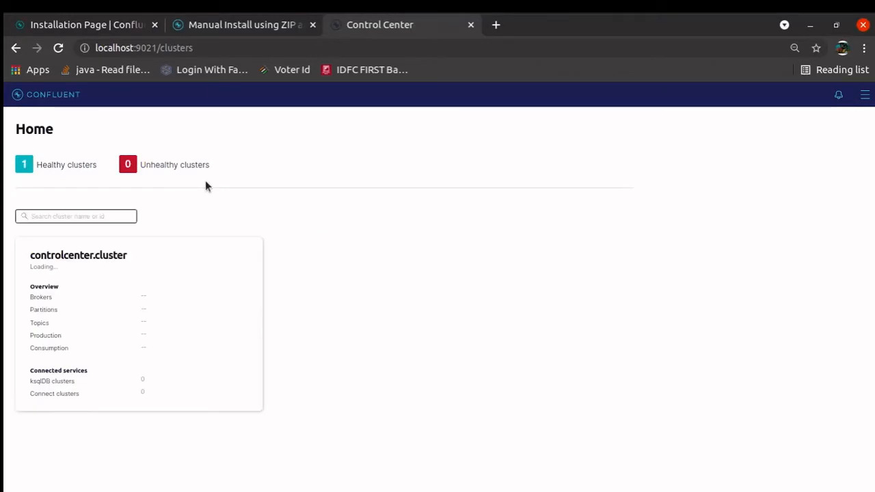
pyautogui.moveTo(22, 176)
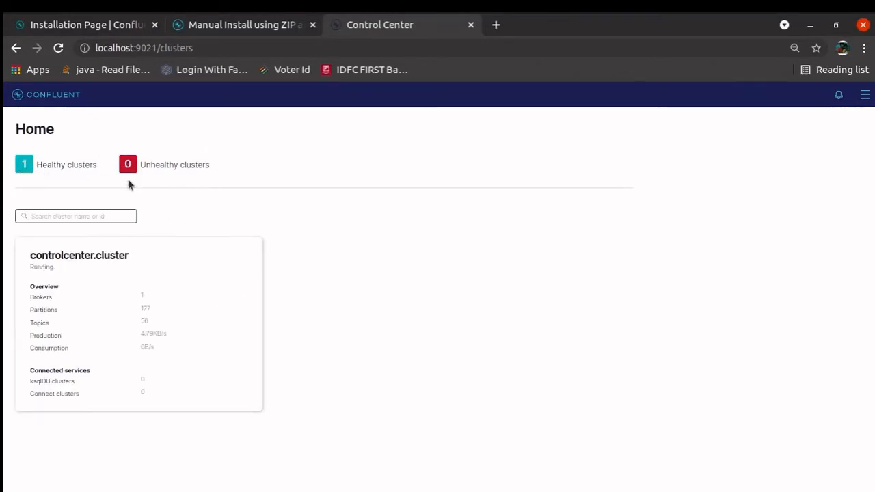
pyautogui.moveTo(120, 276)
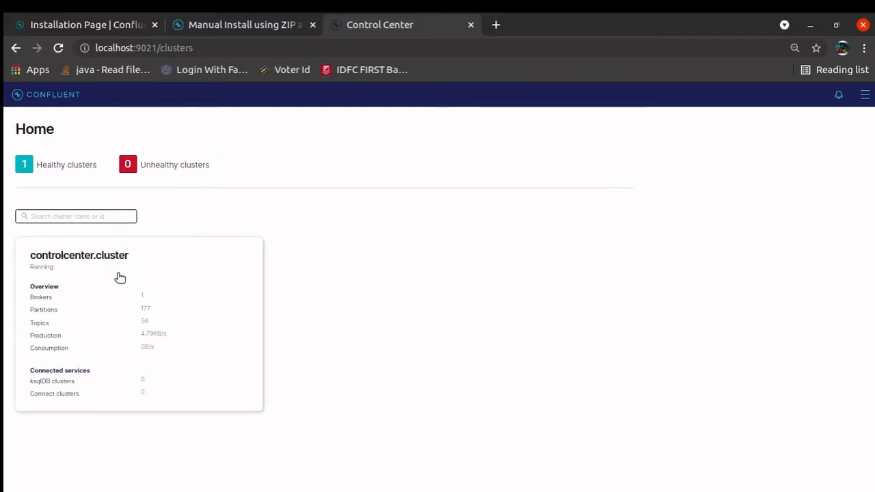
pyautogui.moveTo(36, 184)
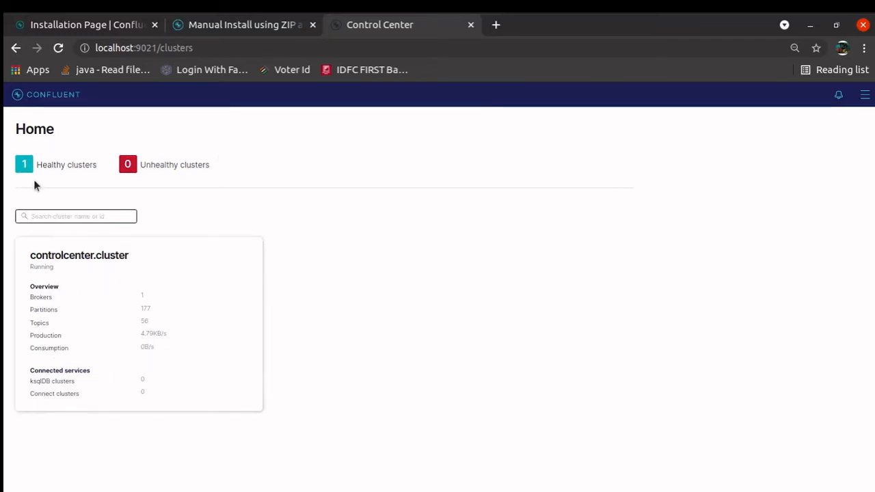
pyautogui.moveTo(128, 163)
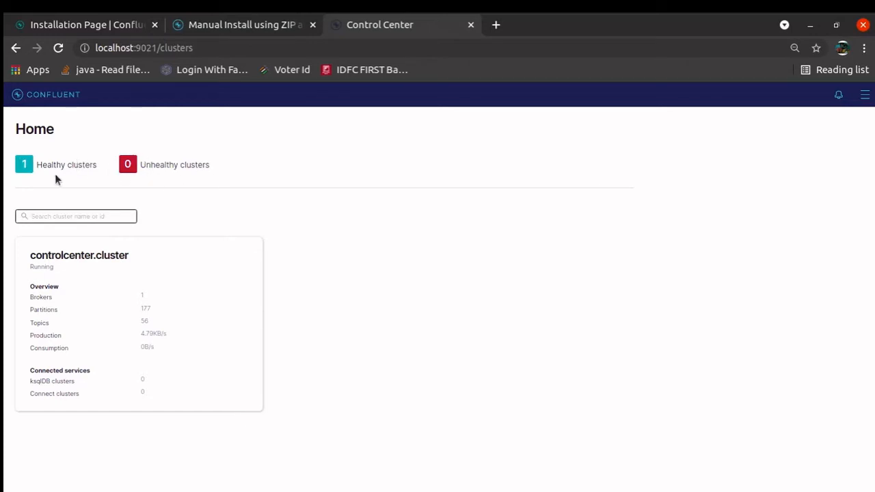
pyautogui.moveTo(333, 301)
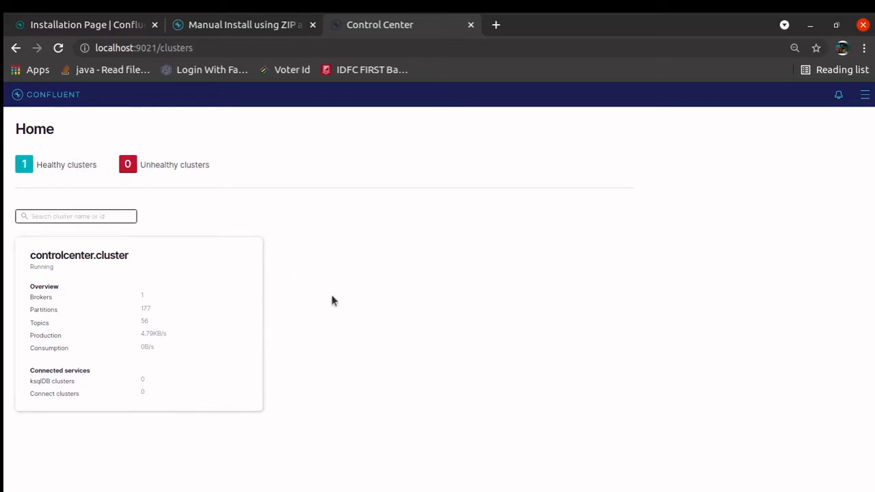
pyautogui.moveTo(143, 330)
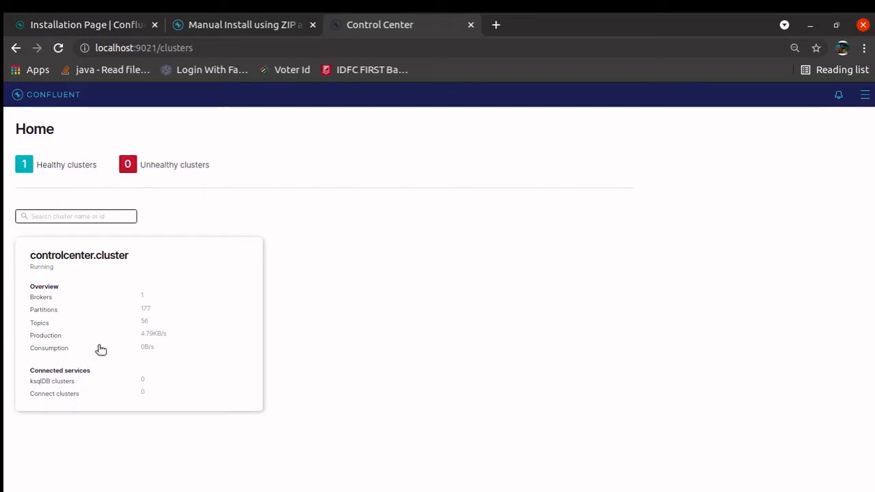
pyautogui.moveTo(53, 307)
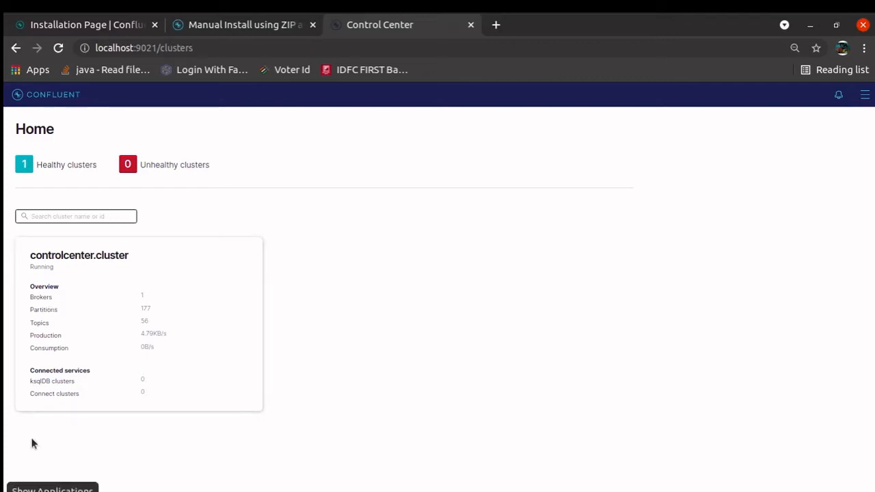
# - Open the controlcenter.cluster overview showing 1 broker and 56 topics
pyautogui.click(79, 255)
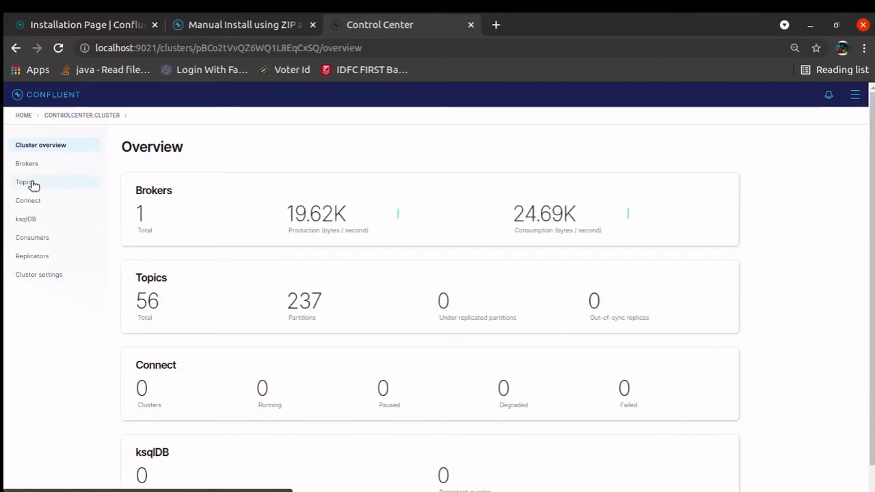
pyautogui.moveTo(49, 210)
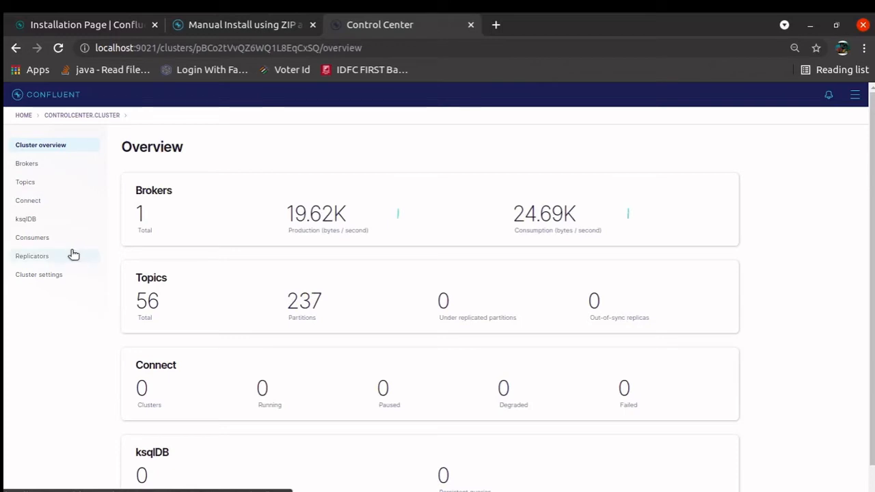
pyautogui.moveTo(52, 222)
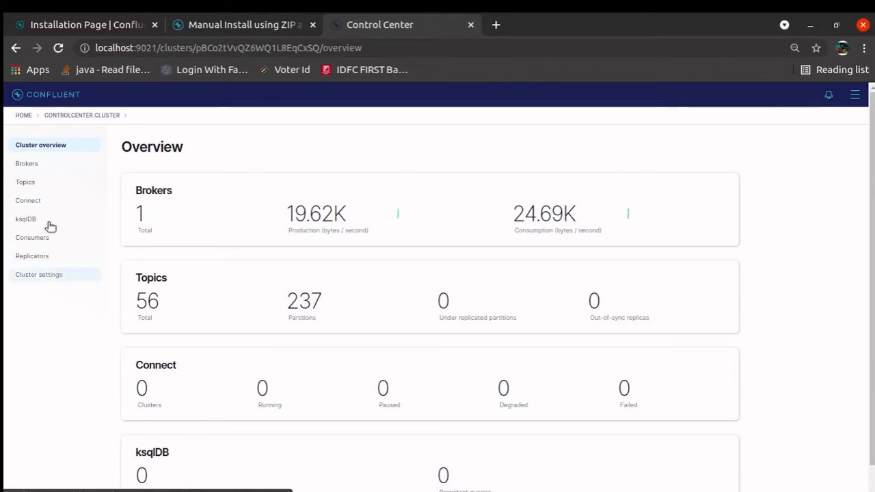
pyautogui.moveTo(25, 182)
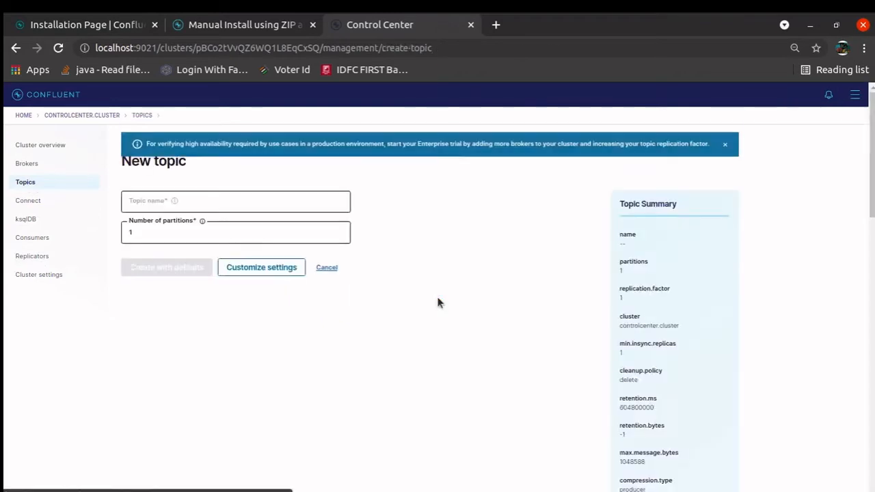
# - Name the topic test_topic with 3 partitions, glance at custom settings, and create it with defaults
pyautogui.click(235, 201)
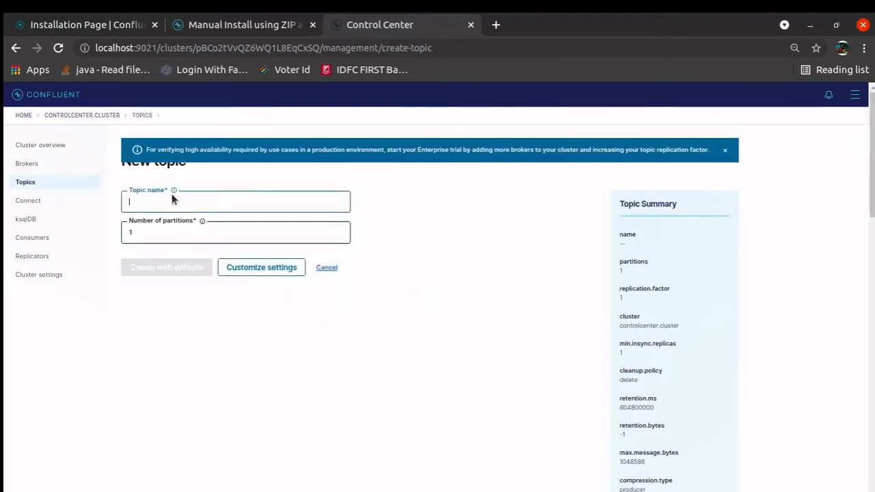
pyautogui.write('test_topic')
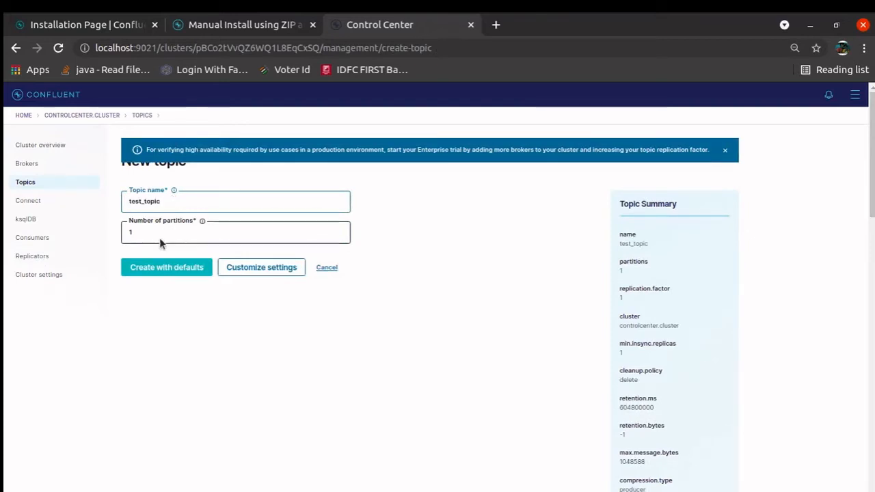
pyautogui.write('3')
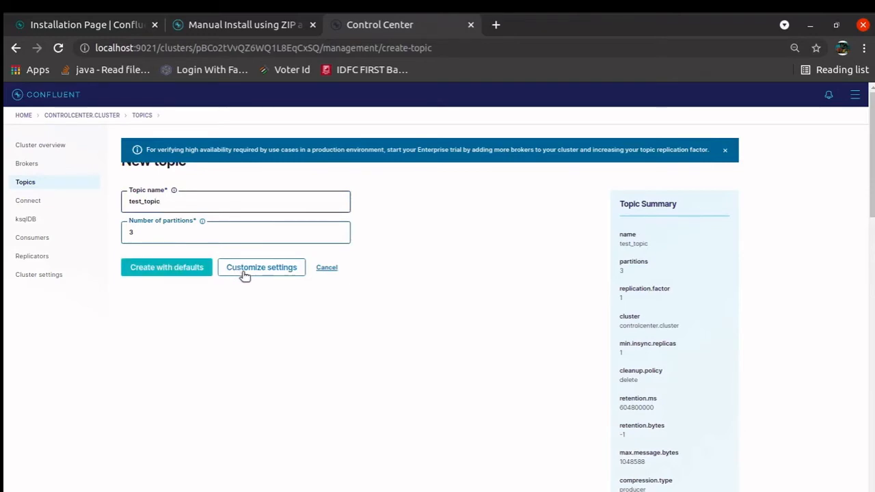
pyautogui.click(261, 267)
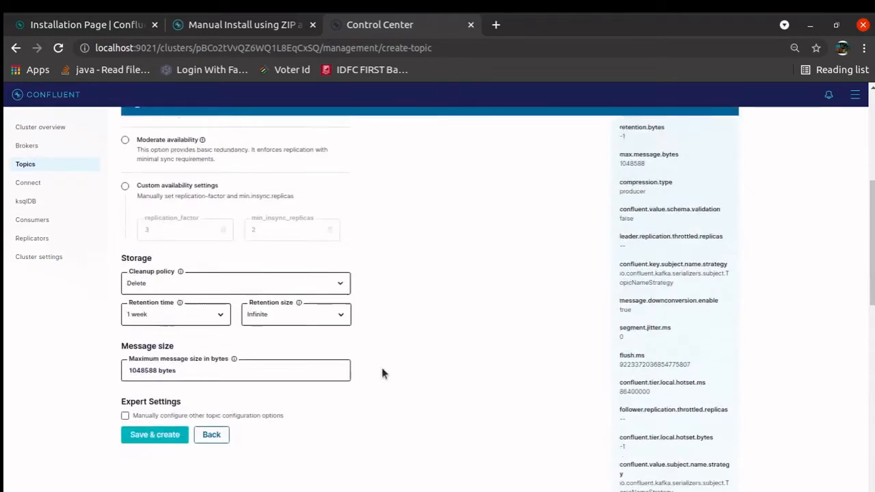
pyautogui.scroll(-3)
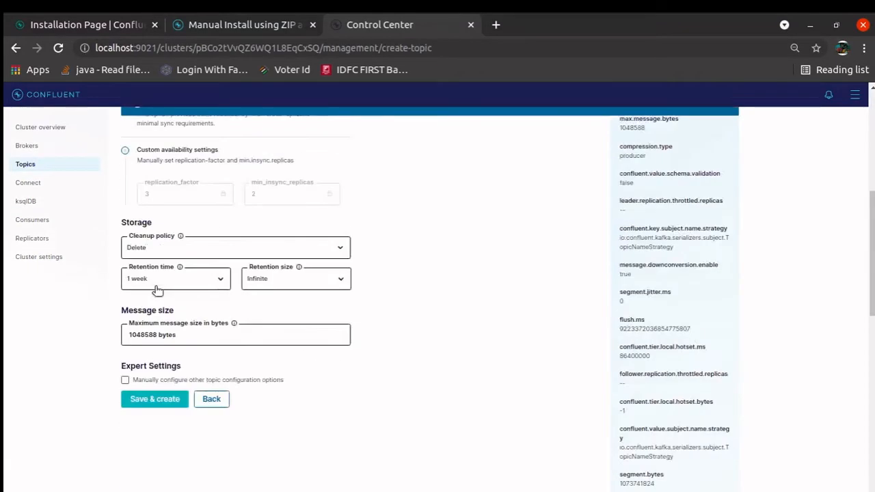
pyautogui.click(153, 399)
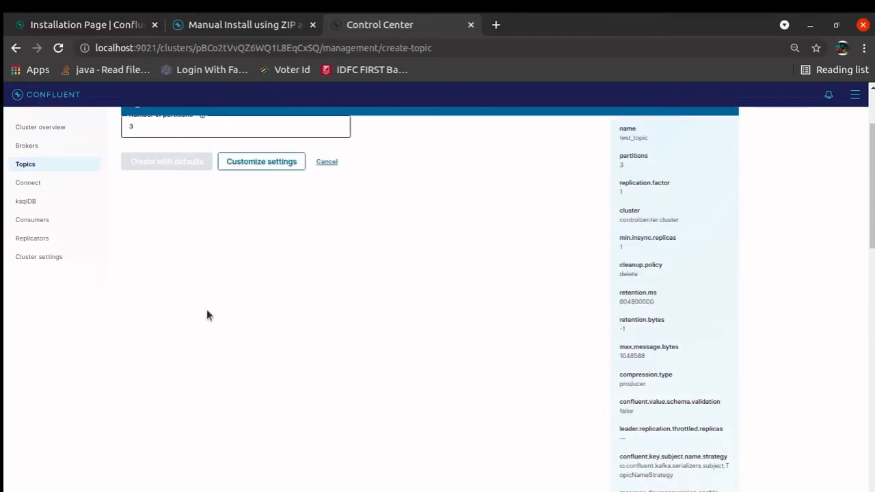
pyautogui.click(166, 162)
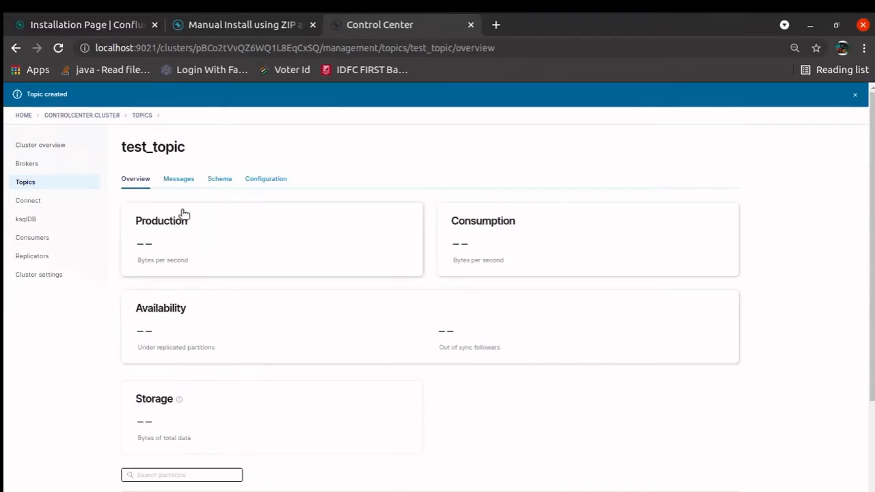
# - From the Messages view, produce a sample message with key 1 to test_topic
pyautogui.click(178, 177)
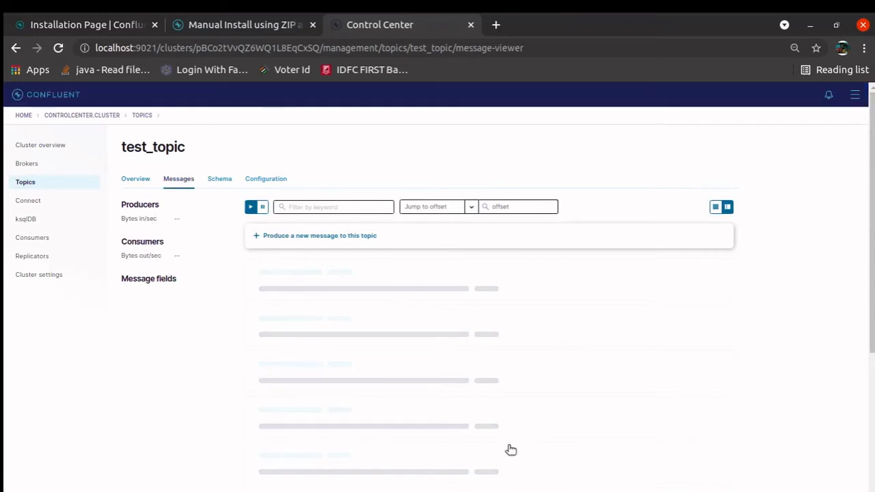
pyautogui.click(320, 236)
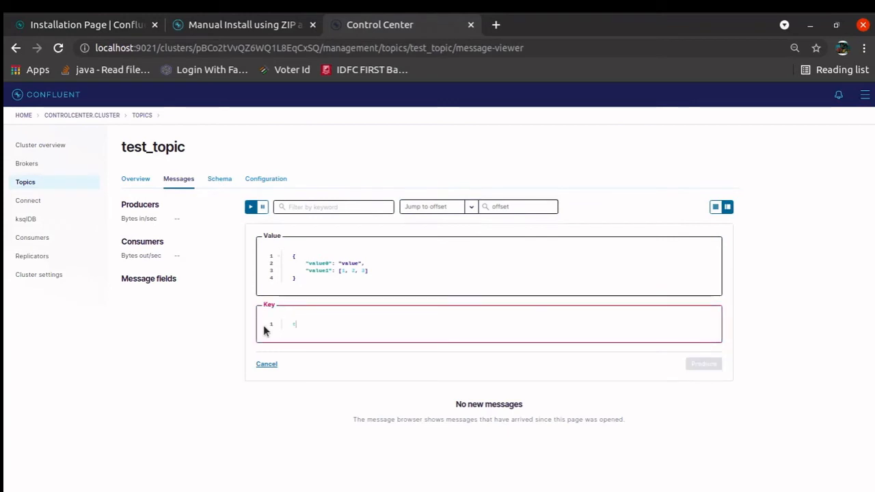
pyautogui.write('t')
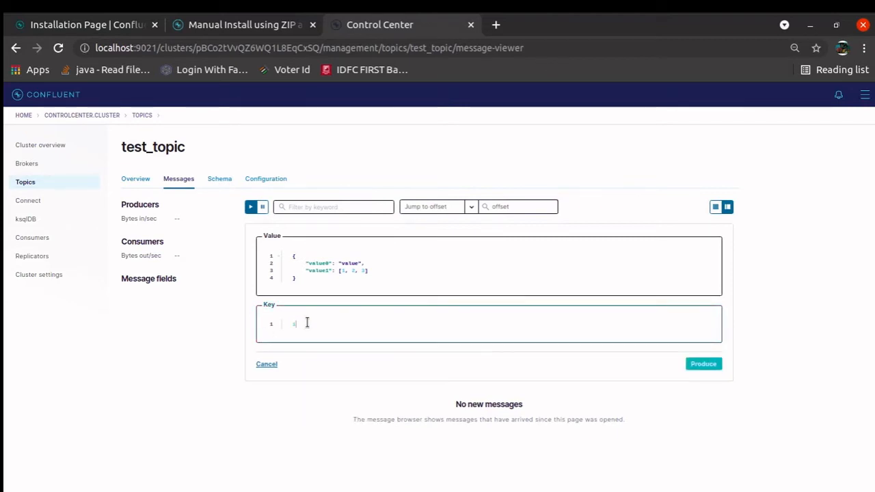
pyautogui.click(702, 364)
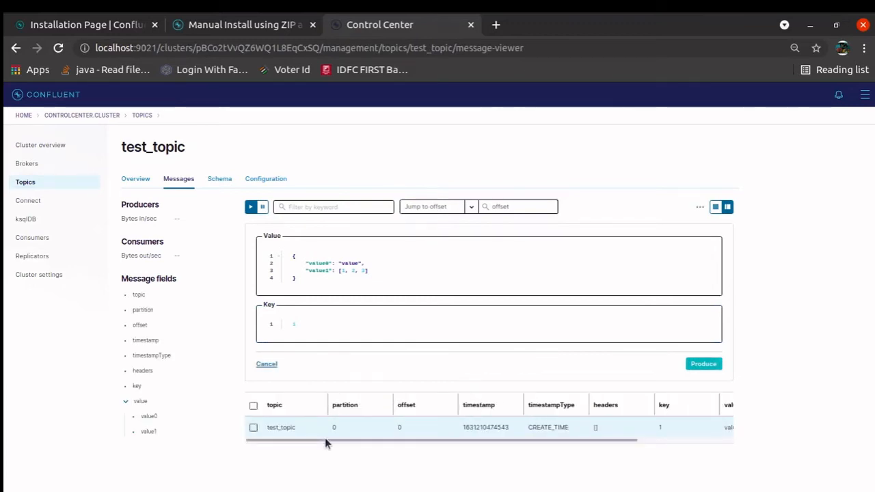
# - View test_topic's Schema and Configuration, then edit its settings in expert mode showing all options
pyautogui.click(218, 178)
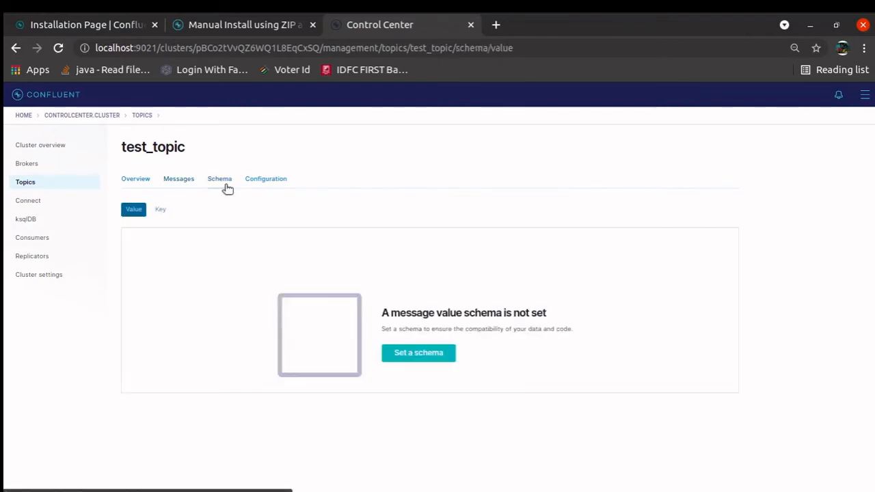
pyautogui.click(218, 178)
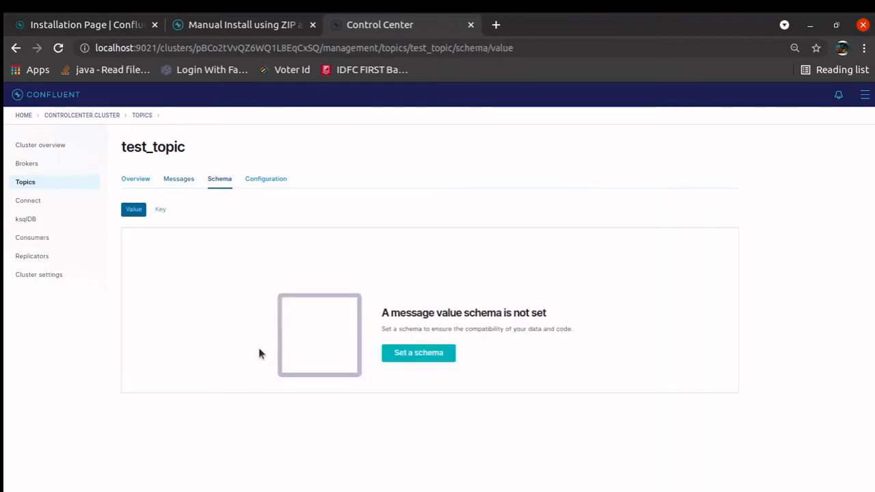
pyautogui.moveTo(265, 178)
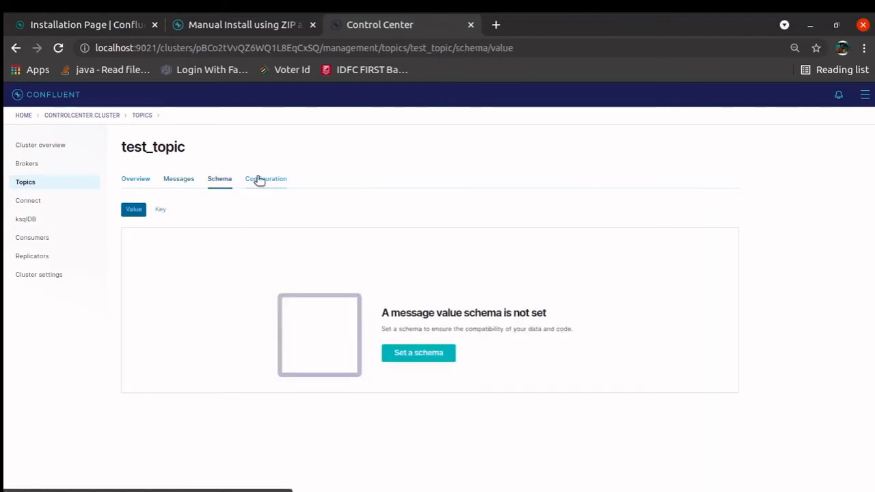
pyautogui.click(265, 178)
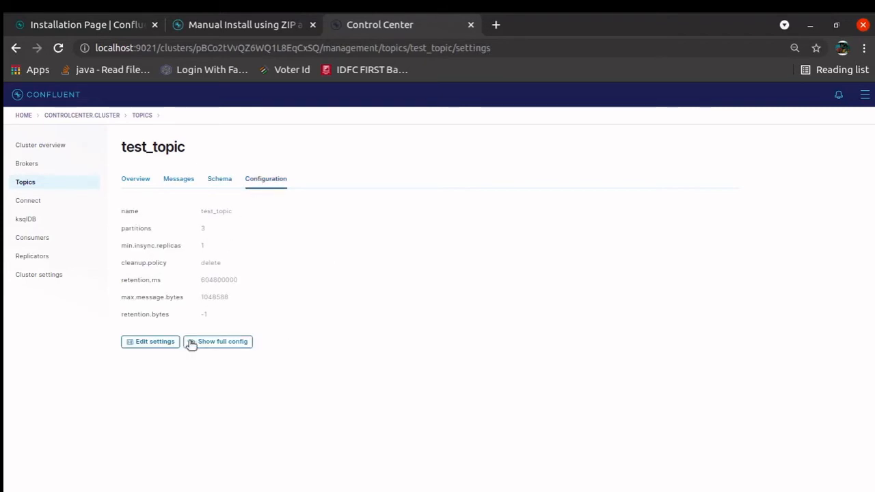
pyautogui.click(150, 342)
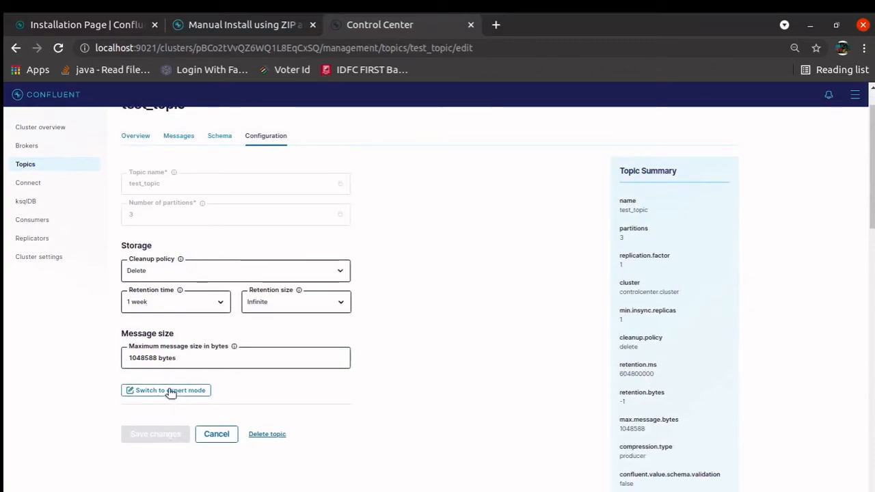
pyautogui.click(169, 391)
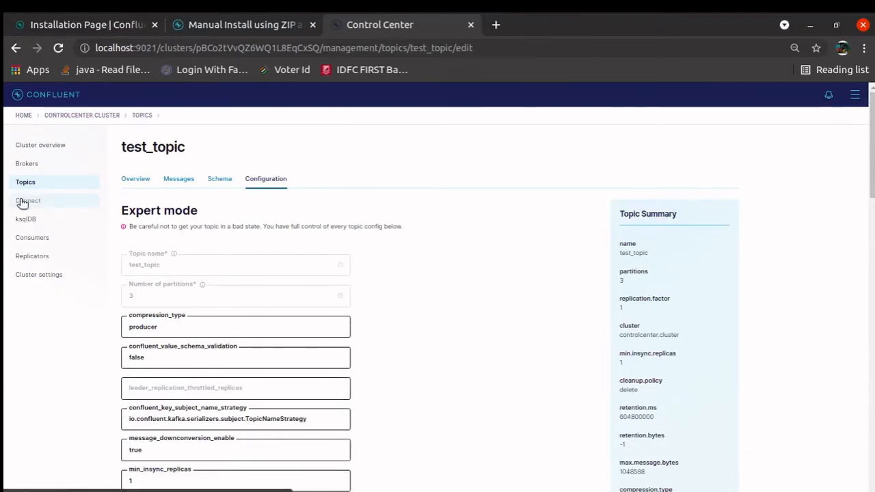
# - Browse the connect-default cluster's available source and sink connectors in the Connect section
pyautogui.click(27, 199)
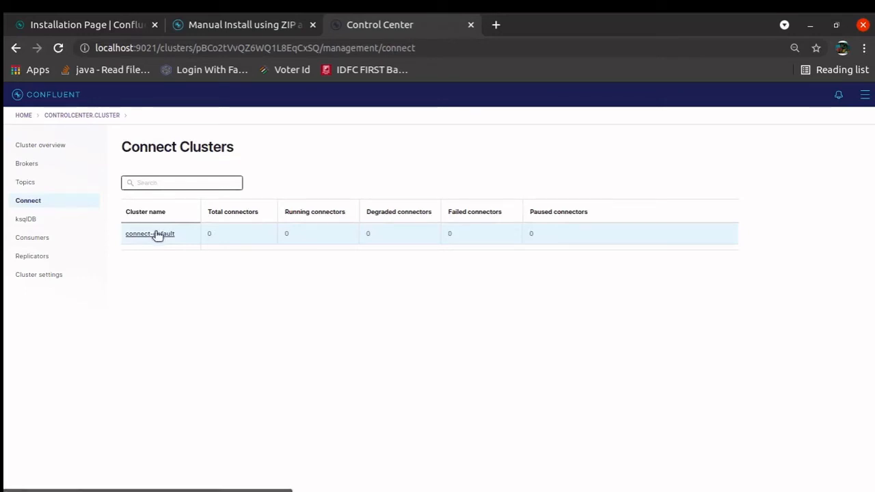
pyautogui.click(150, 233)
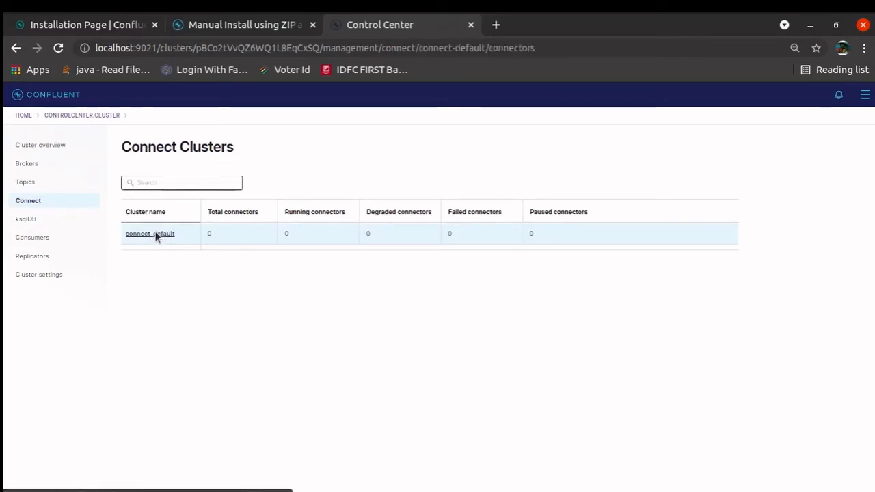
pyautogui.click(150, 232)
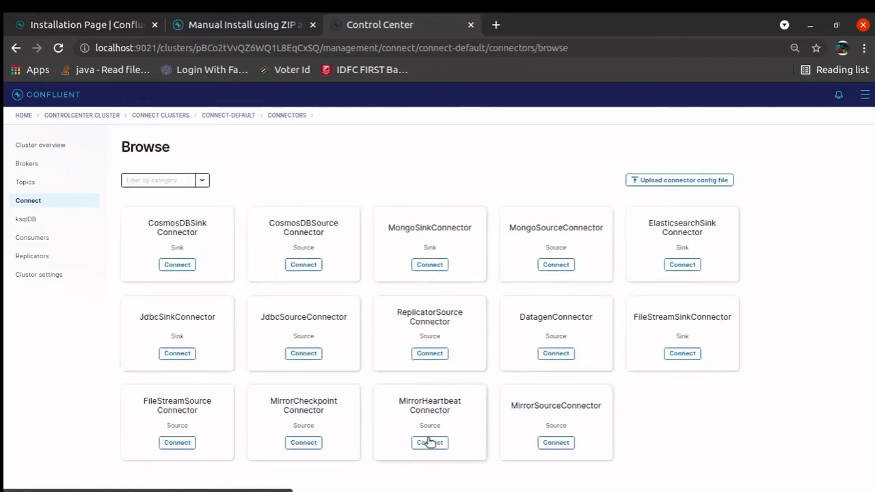
pyautogui.moveTo(640, 246)
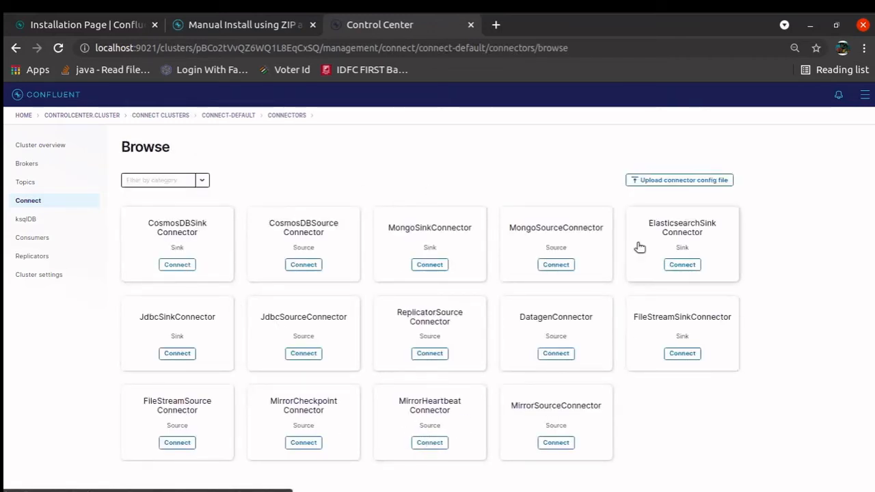
pyautogui.moveTo(337, 351)
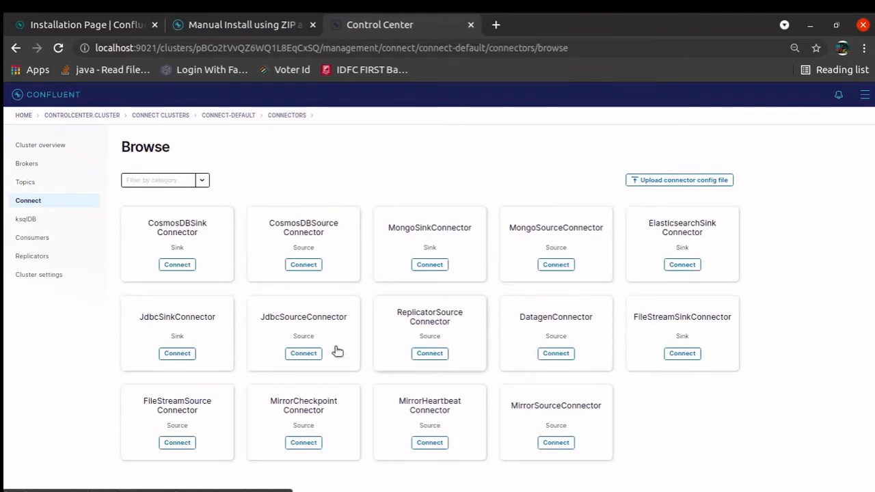
pyautogui.moveTo(436, 352)
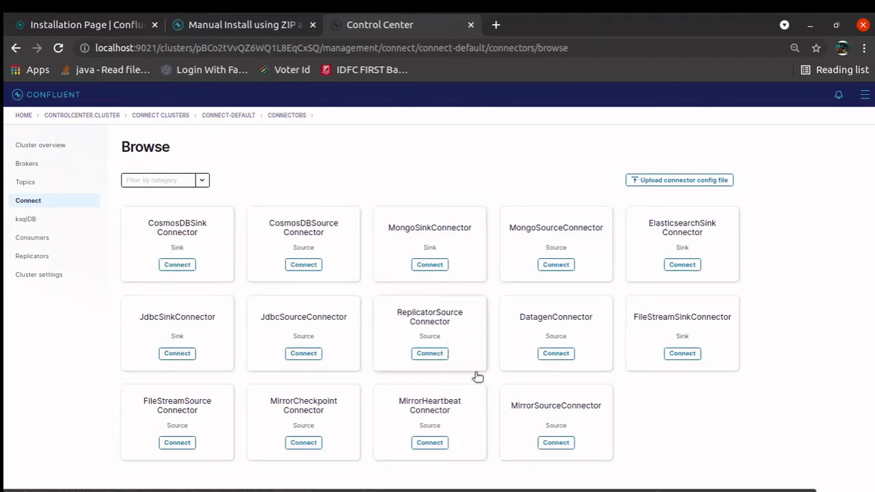
pyautogui.moveTo(200, 247)
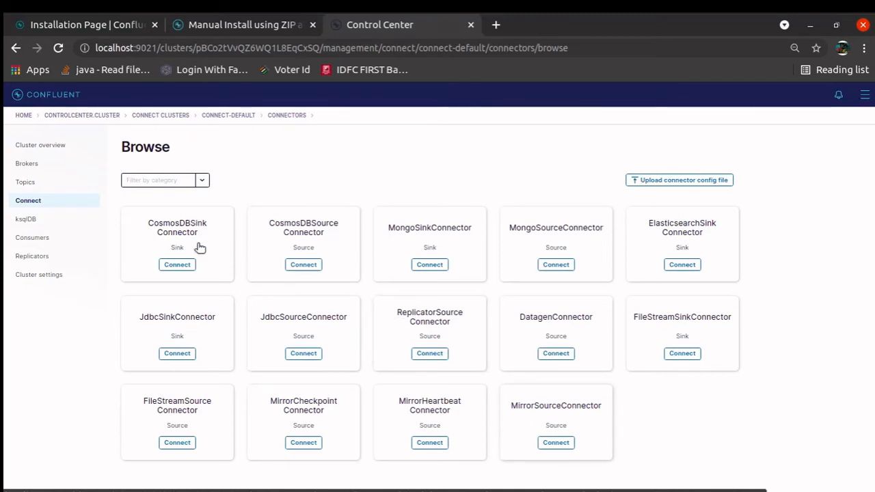
pyautogui.moveTo(142, 312)
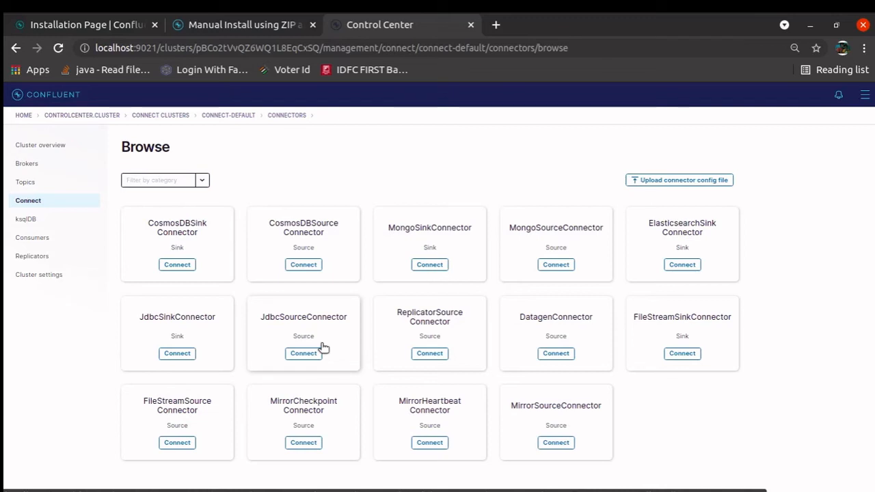
pyautogui.moveTo(479, 295)
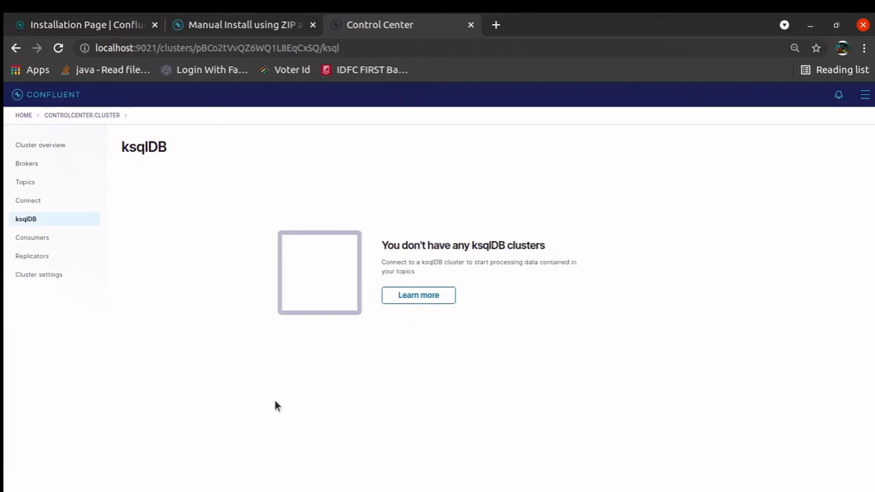
# - Show the Consumer groups list with messages behind, consumer and topic counts
pyautogui.click(32, 238)
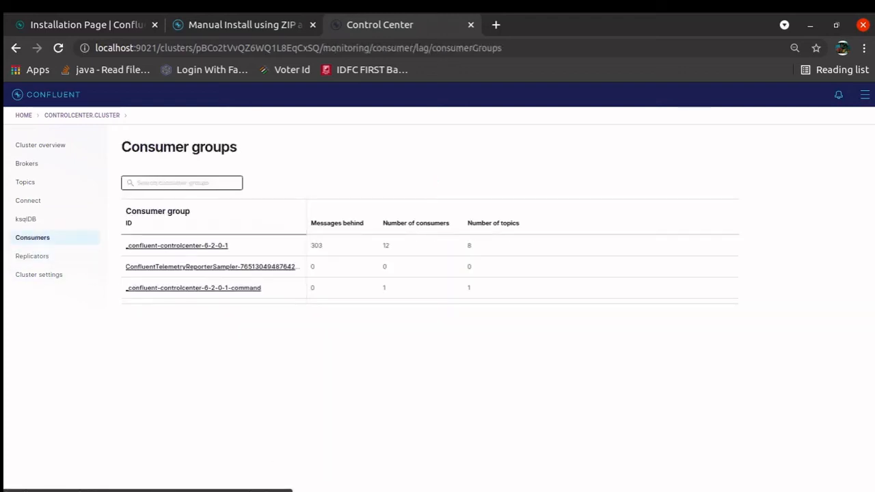
pyautogui.moveTo(183, 332)
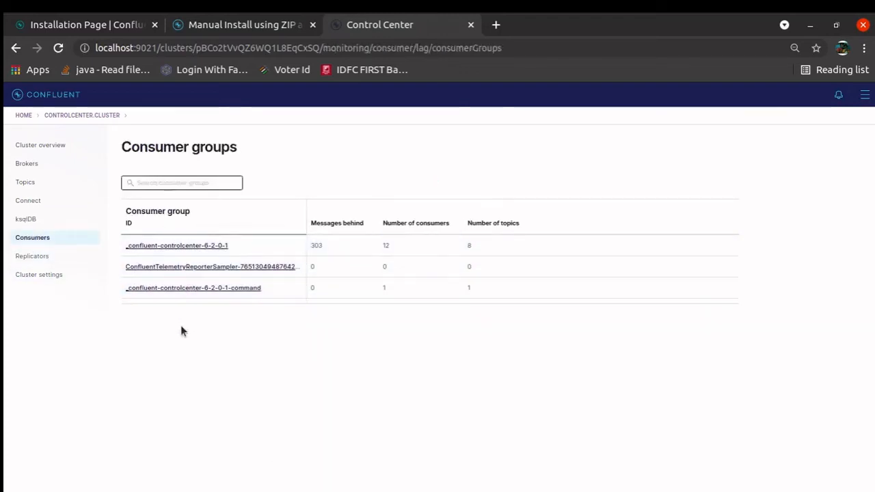
pyautogui.moveTo(170, 294)
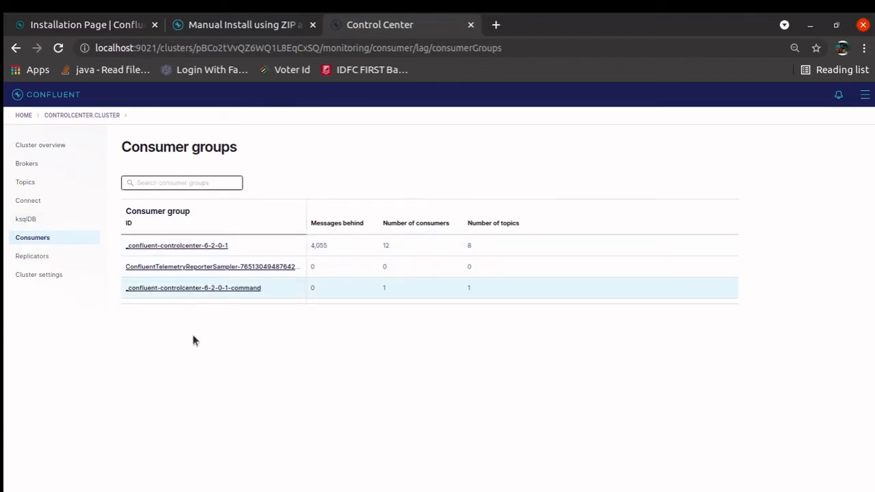
pyautogui.moveTo(315, 294)
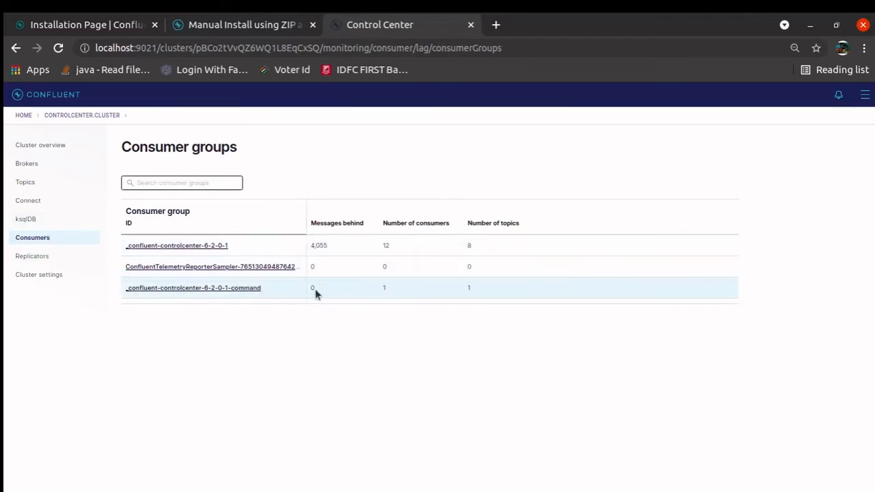
pyautogui.moveTo(276, 306)
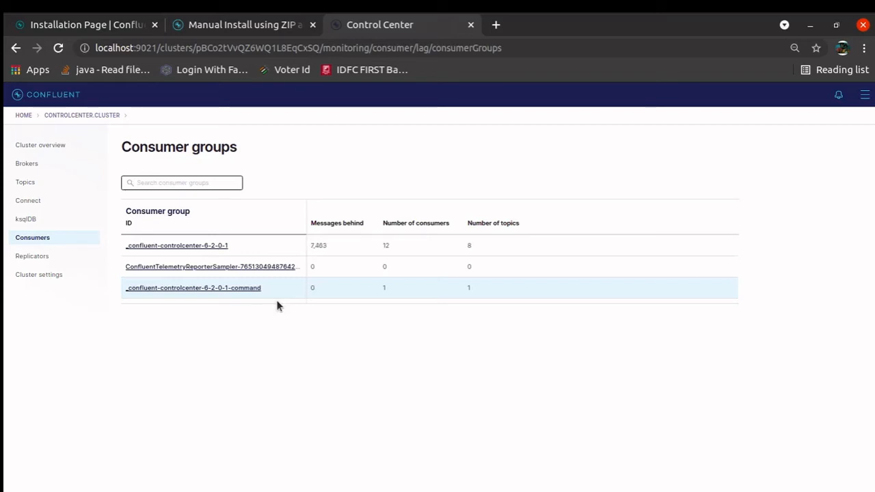
pyautogui.moveTo(239, 342)
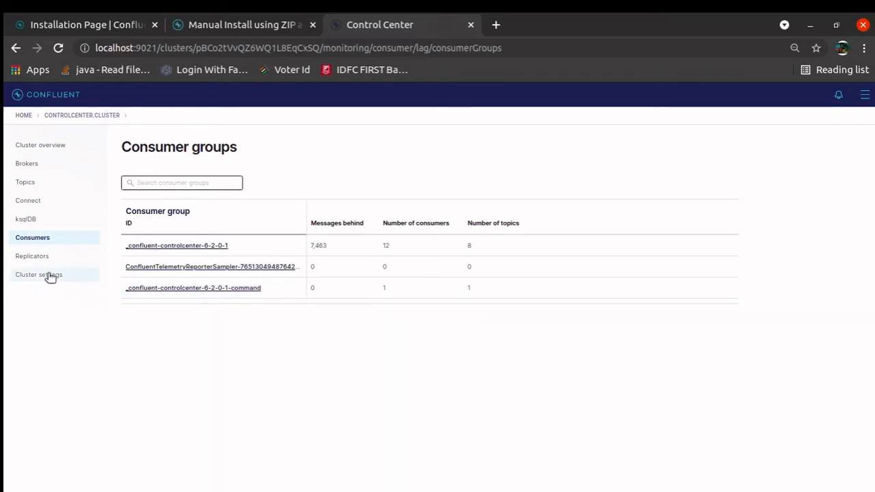
# - Visit Replicators, then Cluster settings through General, Broker defaults, Self-balancing and Storage
pyautogui.click(33, 255)
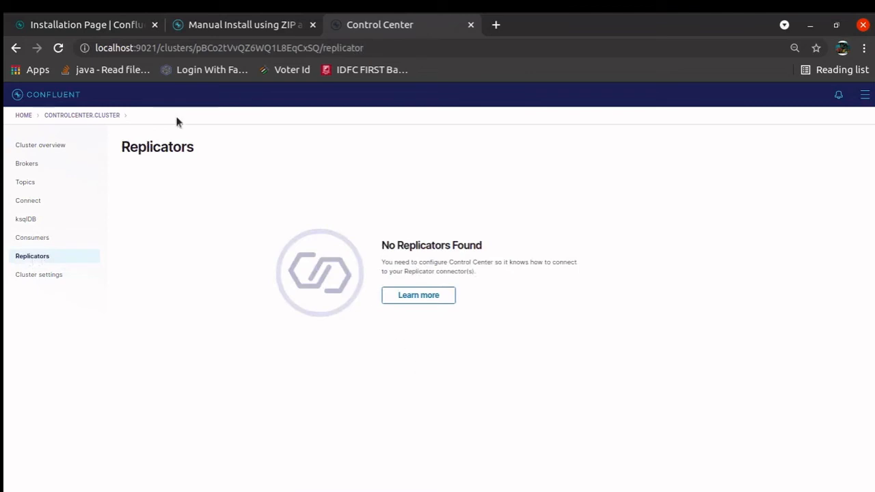
pyautogui.click(39, 274)
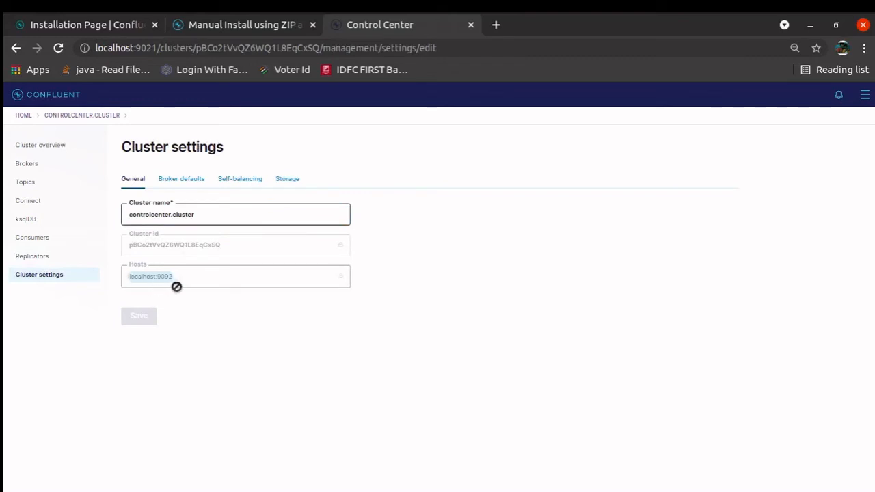
pyautogui.click(180, 178)
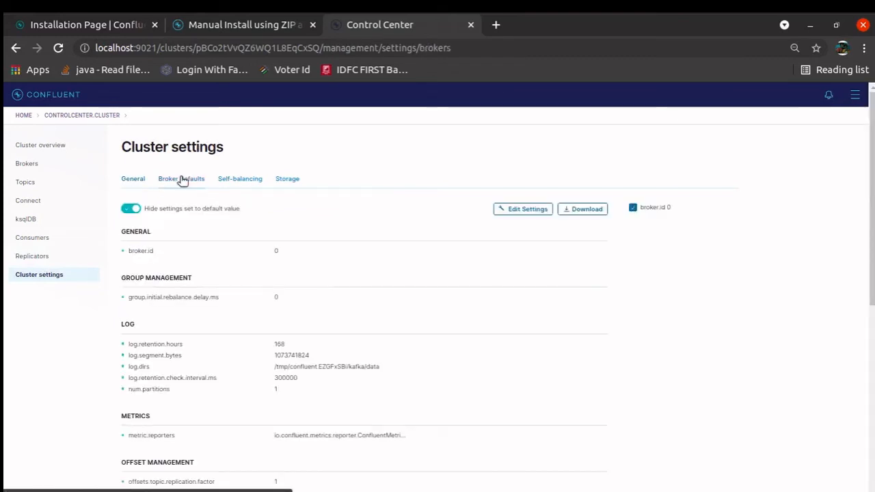
pyautogui.click(180, 177)
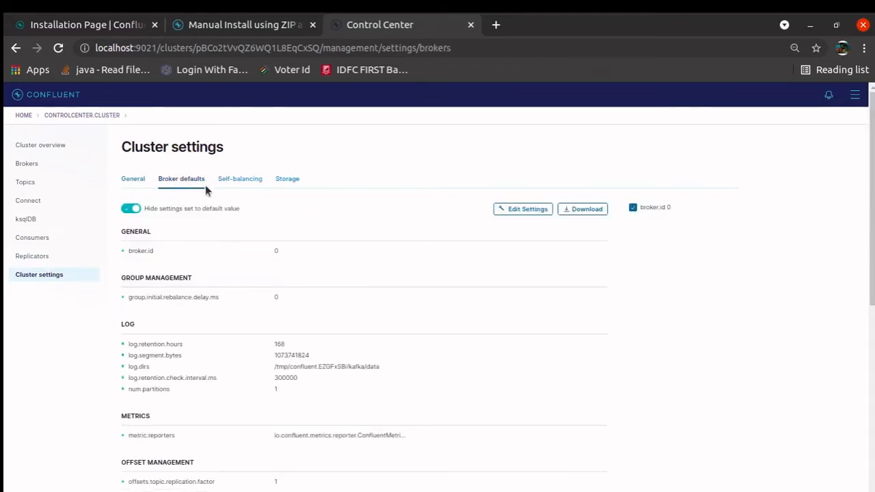
pyautogui.click(240, 177)
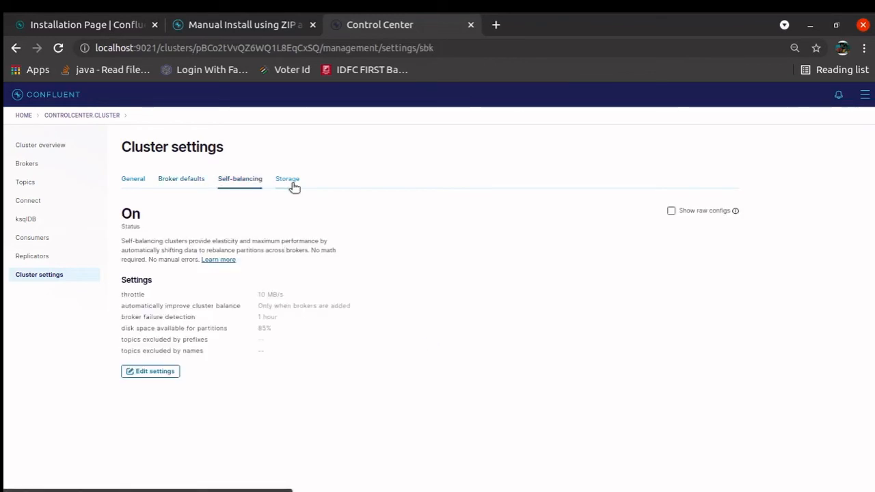
pyautogui.click(287, 178)
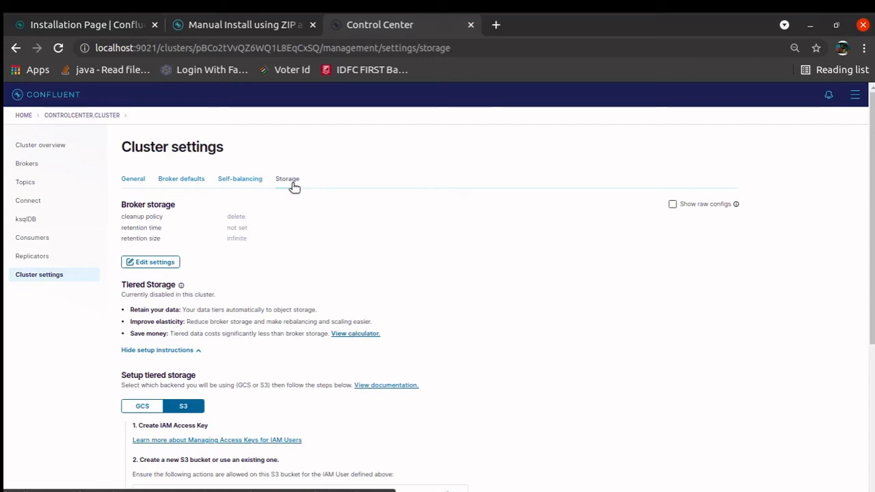
pyautogui.click(287, 177)
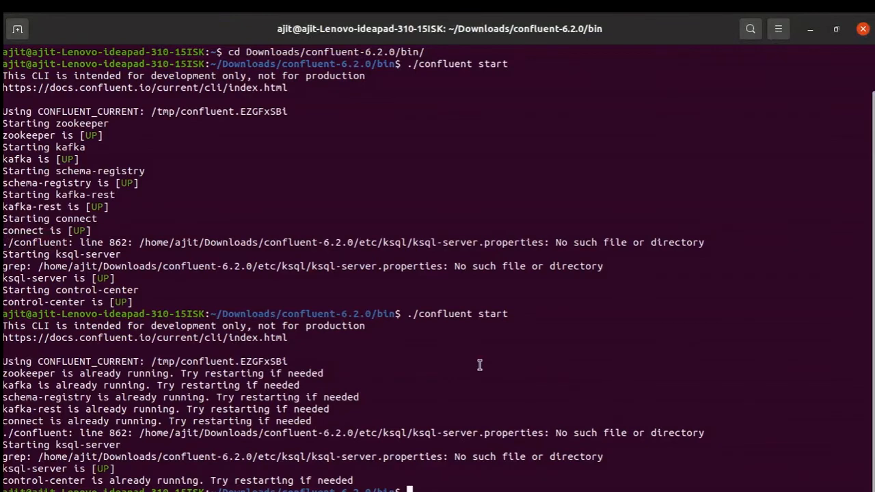
# - Change into confluent-6.2.0/bin and try the confluent logs command for connect
pyautogui.write('cd Downloads/confluent-6.2.0/bin/')
pyautogui.write('./confluent st')
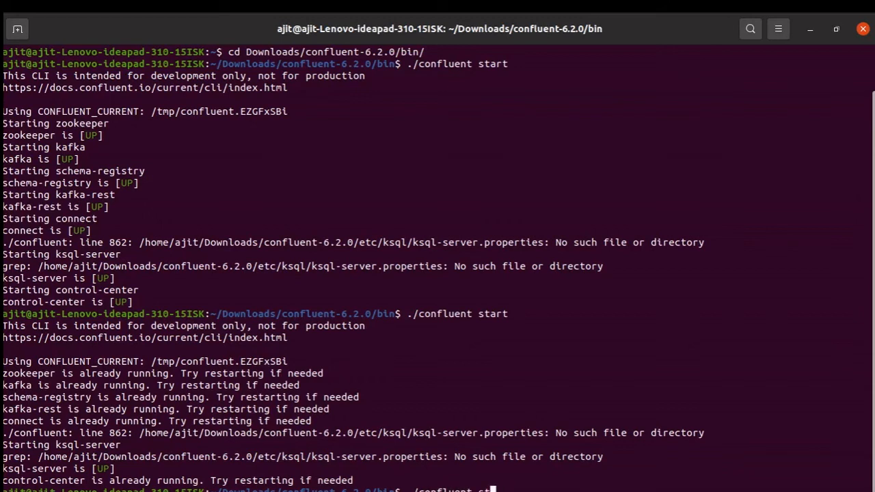
pyautogui.write('logs -f')
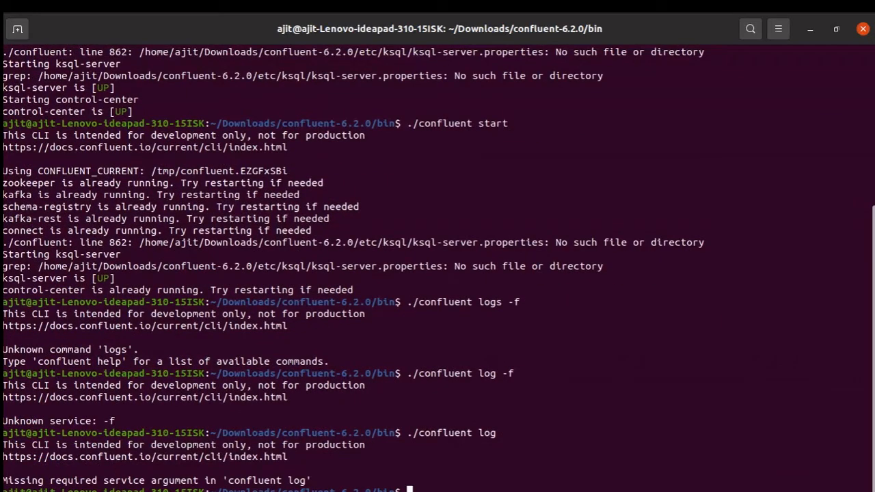
pyautogui.moveTo(199, 265)
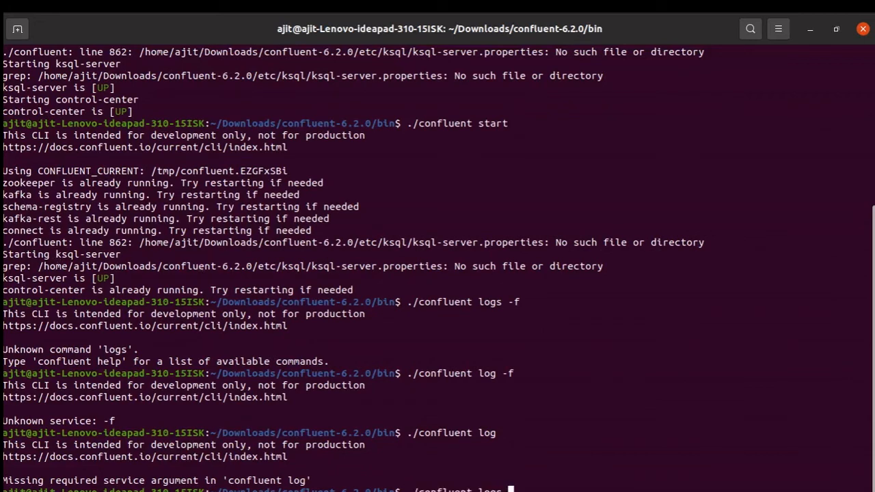
pyautogui.write('connect')
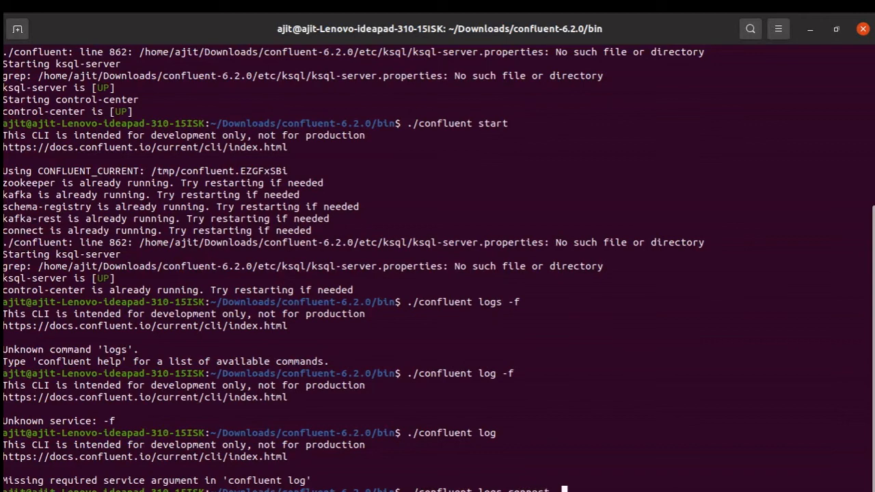
pyautogui.press('Return')
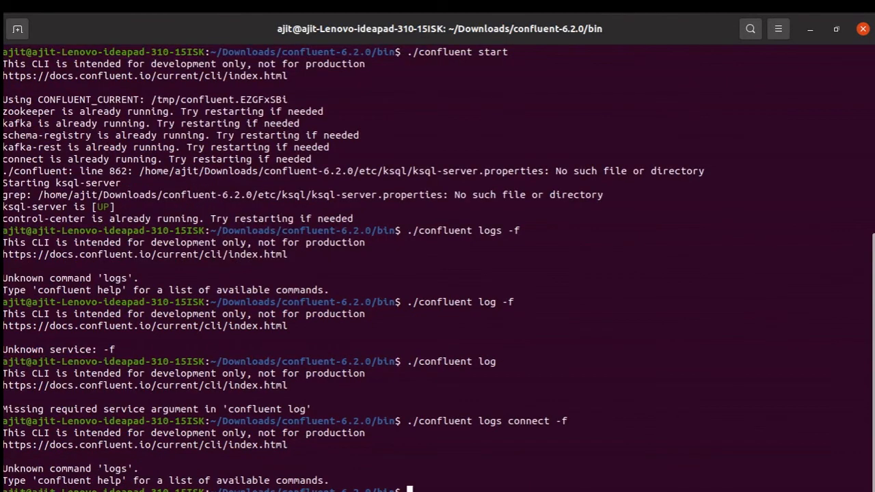
# - Tail the connect service logs with ./confluent logs connect -f, then stop following with Ctrl+C
pyautogui.write('./confluent logs connect -f')
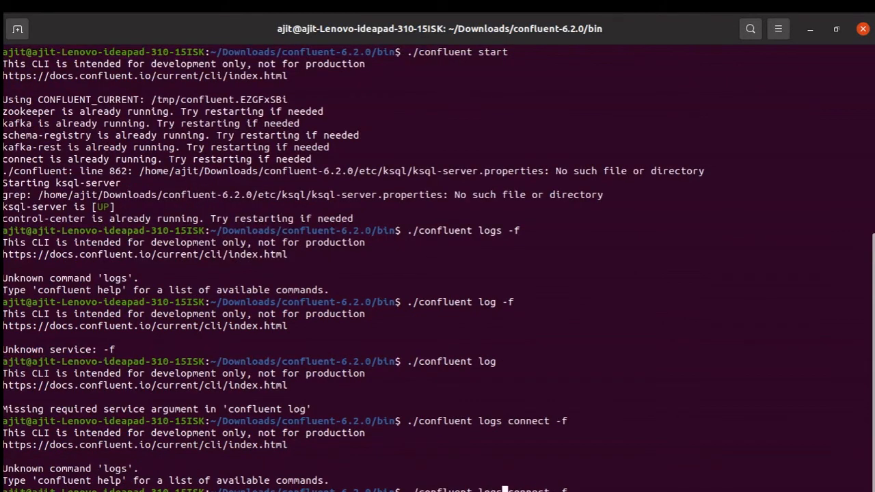
pyautogui.press('Return')
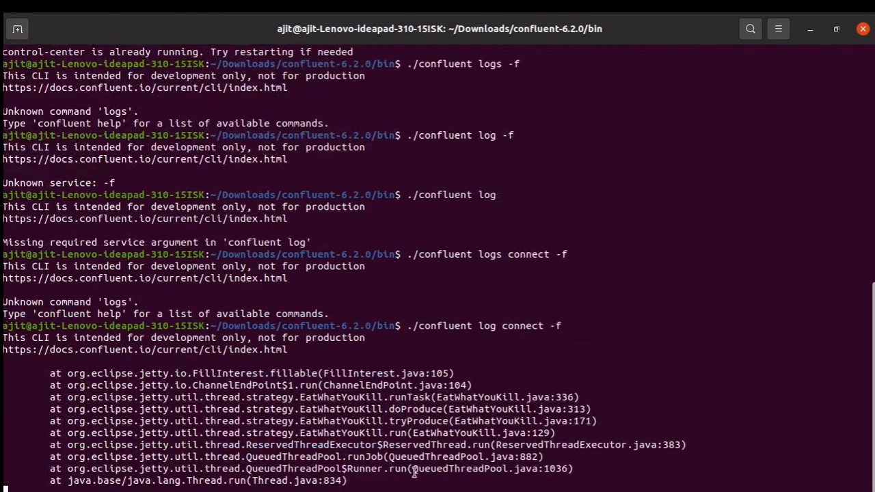
pyautogui.moveTo(290, 421)
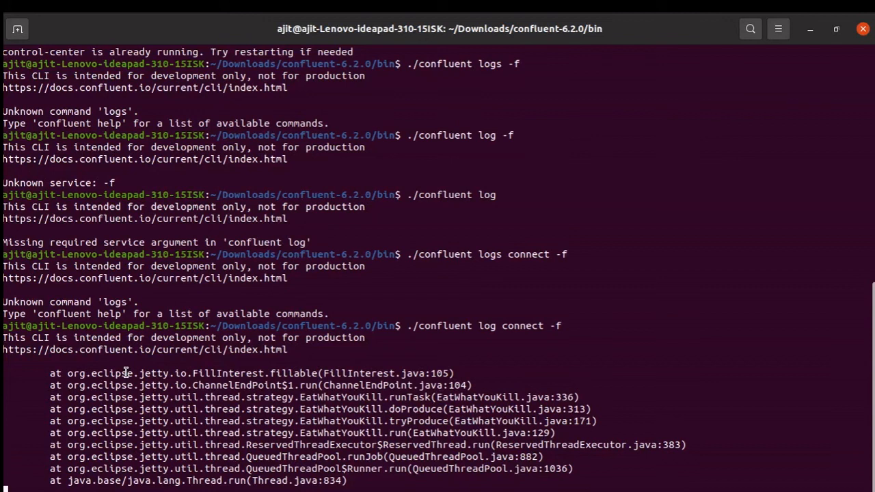
pyautogui.press('ctrl+c')
pyautogui.write('./confluent')
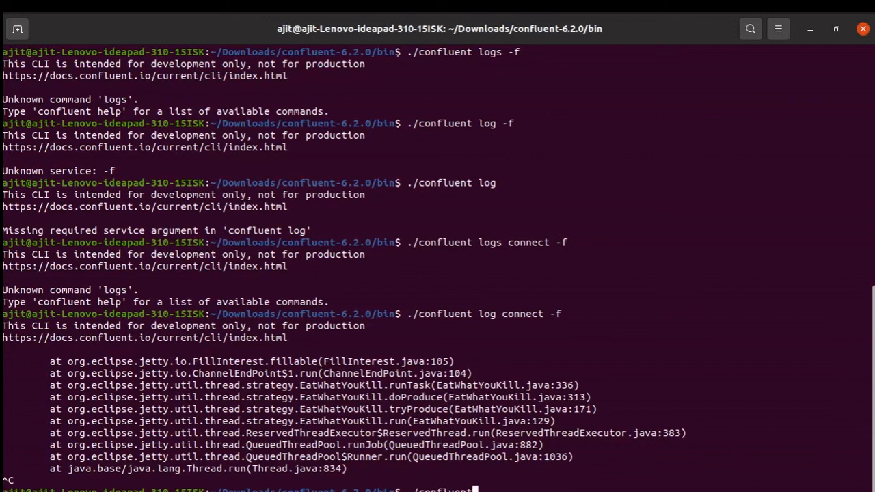
# - Stop all local services with ./confluent stop, then reload Control Center in the browser
pyautogui.write('stop')
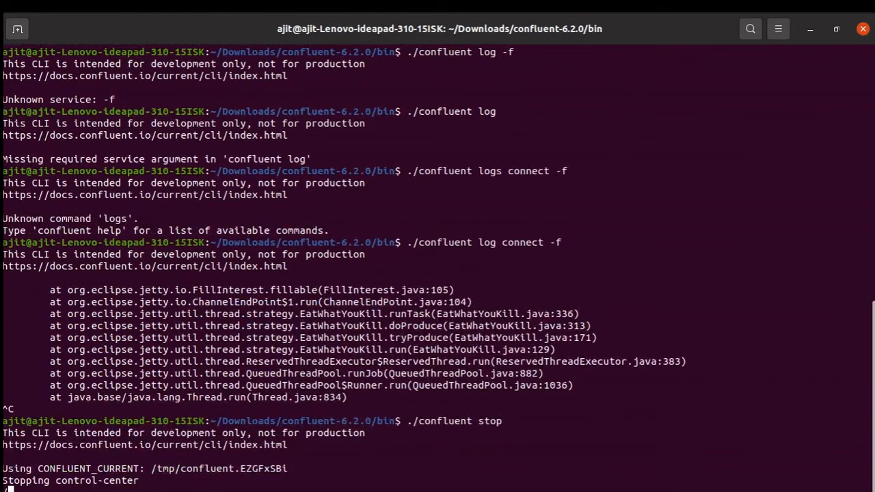
pyautogui.scroll(-3)
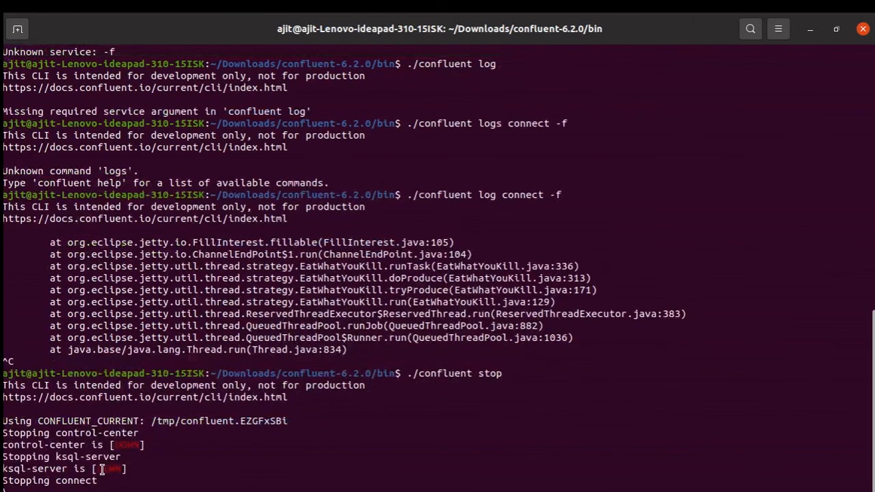
pyautogui.scroll(-3)
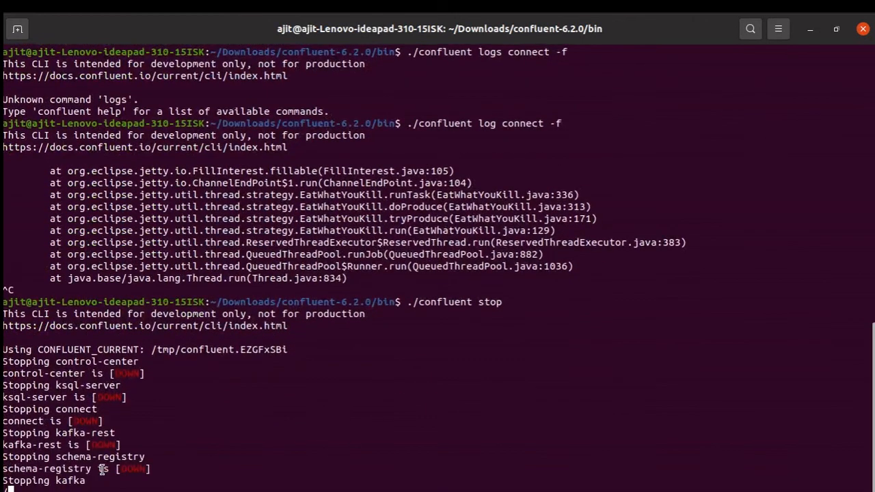
pyautogui.moveTo(310, 449)
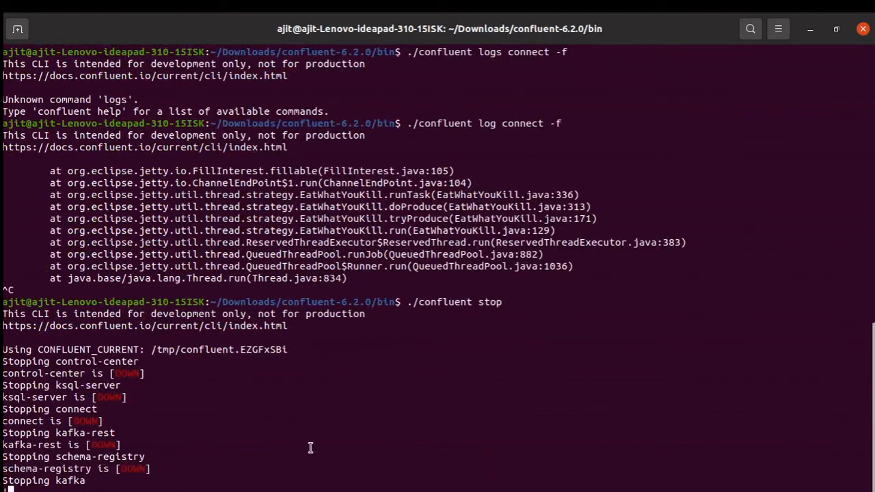
pyautogui.moveTo(26, 184)
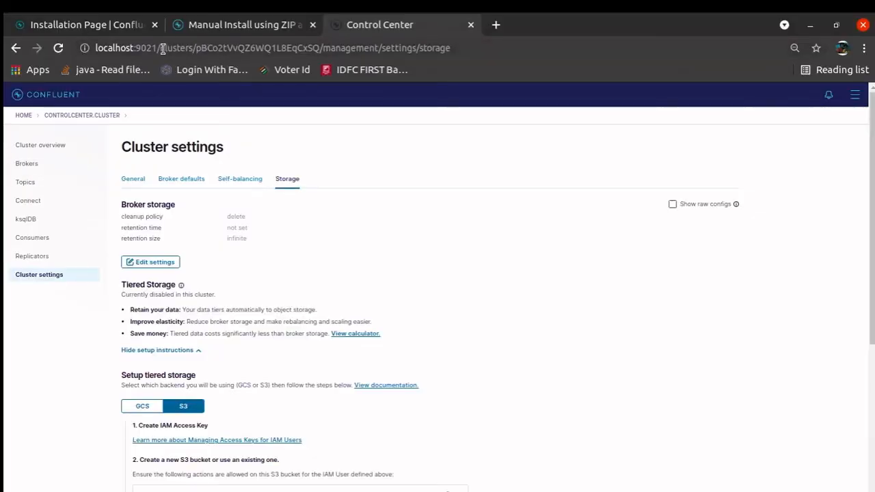
pyautogui.click(58, 48)
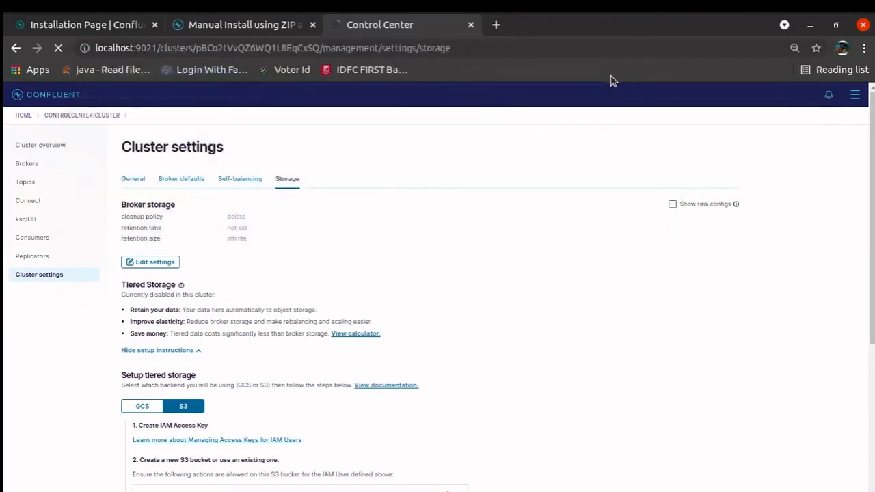